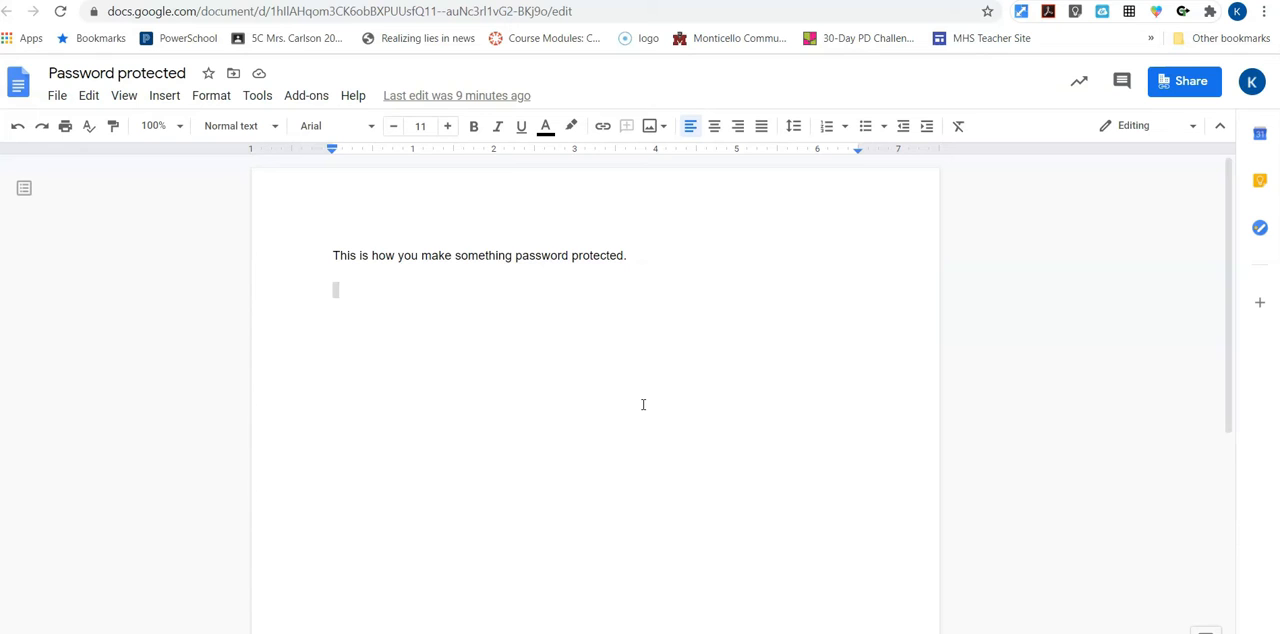
{"action": "mouse_move", "coordinate": [451, 212]}
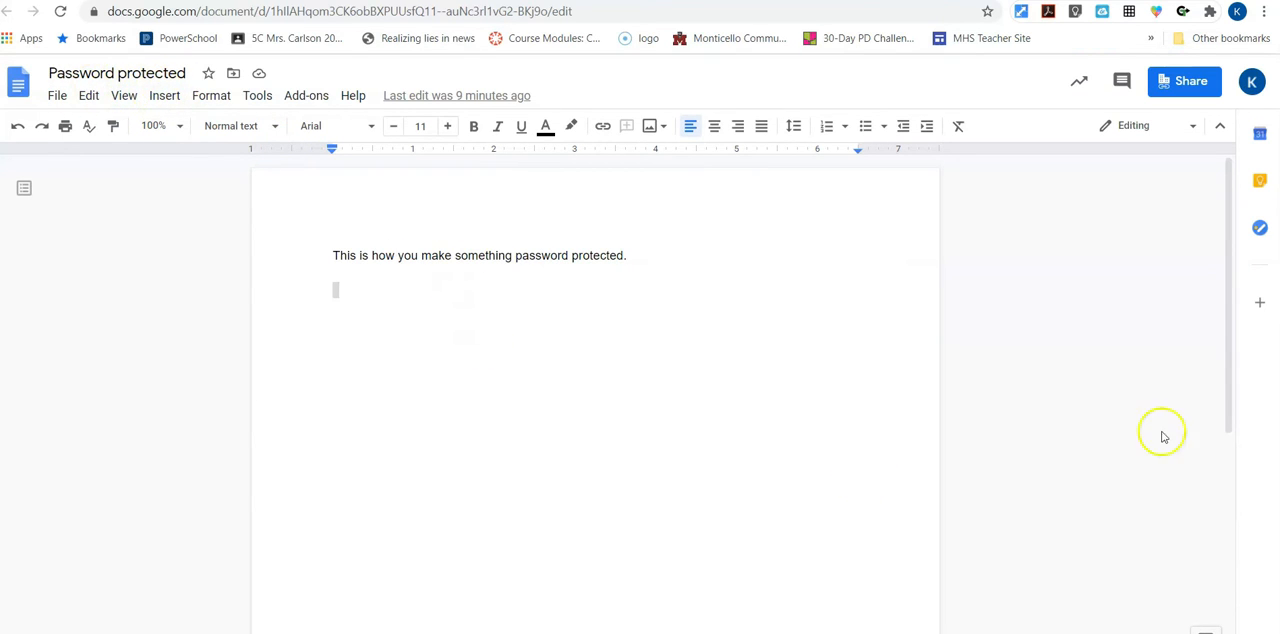
{"action": "mouse_move", "coordinate": [1220, 82]}
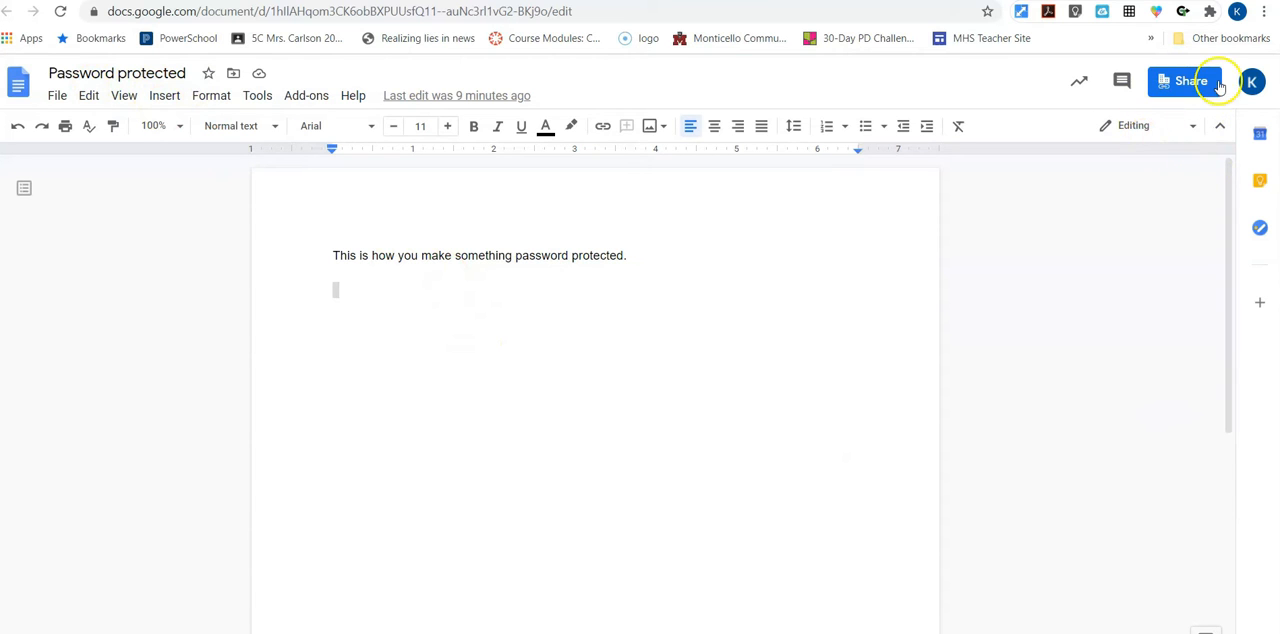
Step: Share the Google Doc so anyone with the link can view it, and copy the link
{"action": "left_click", "coordinate": [1187, 82]}
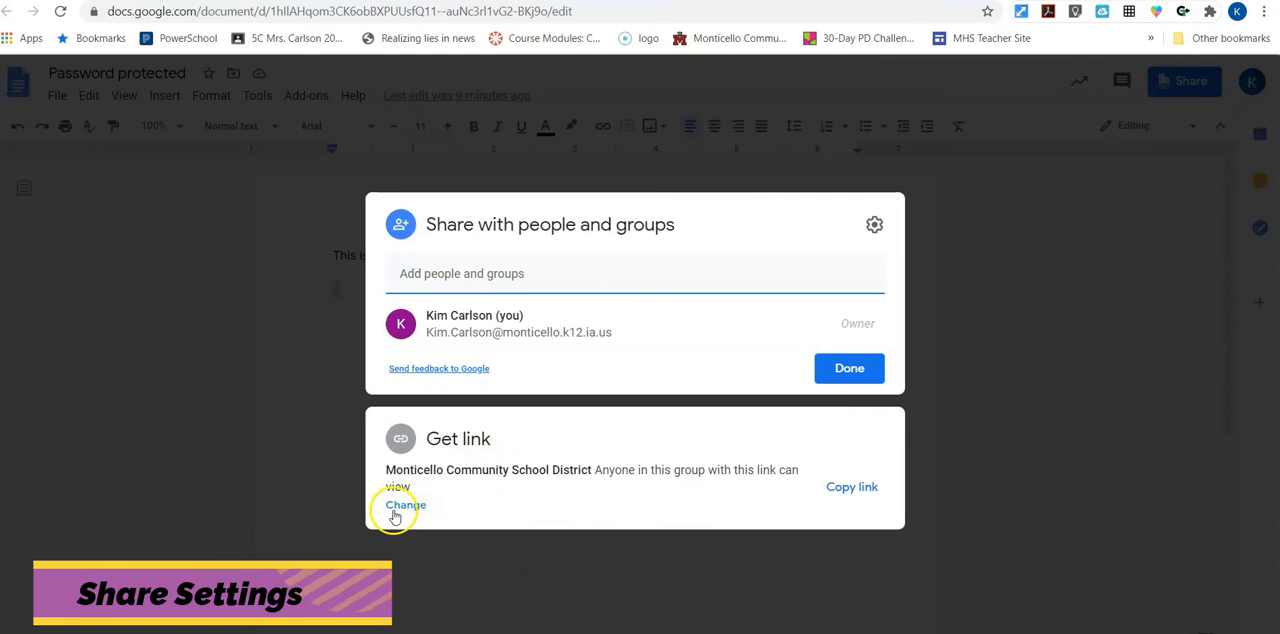
{"action": "left_click", "coordinate": [402, 505]}
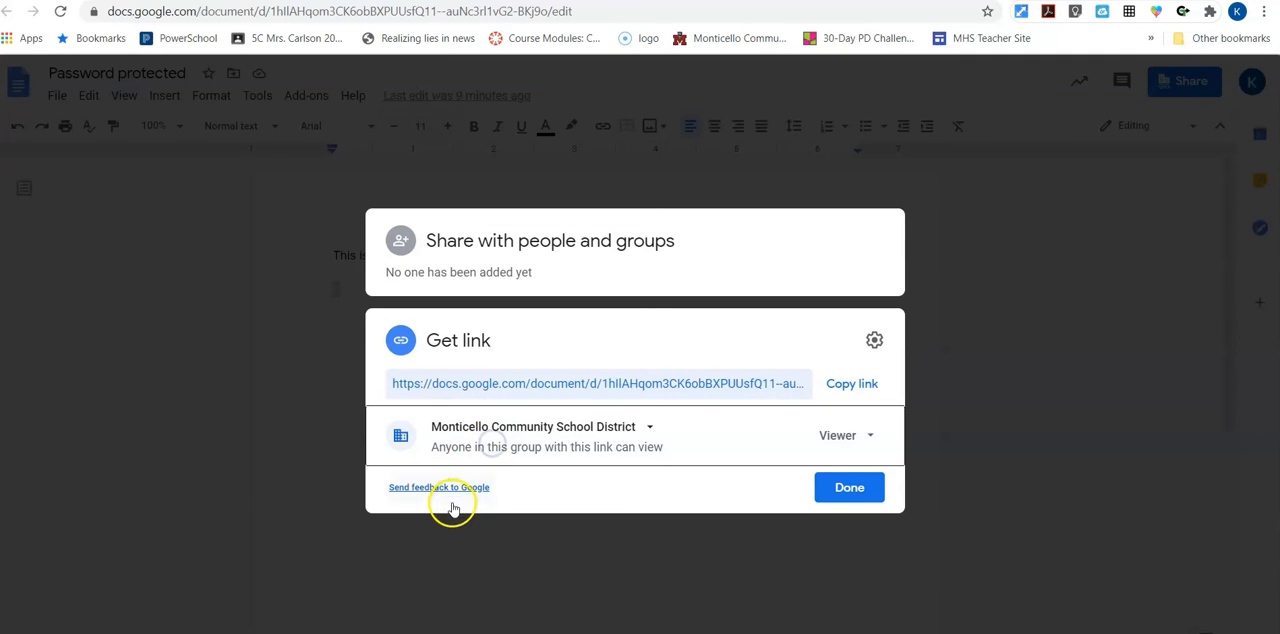
{"action": "left_click", "coordinate": [648, 426]}
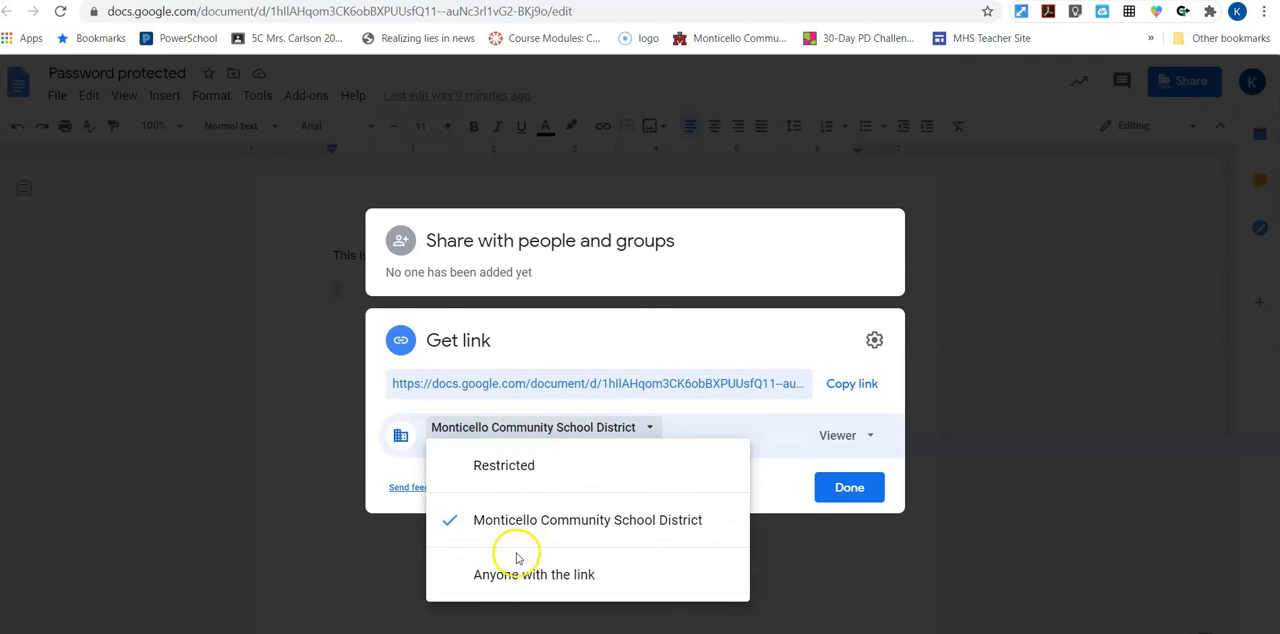
{"action": "left_click", "coordinate": [536, 574]}
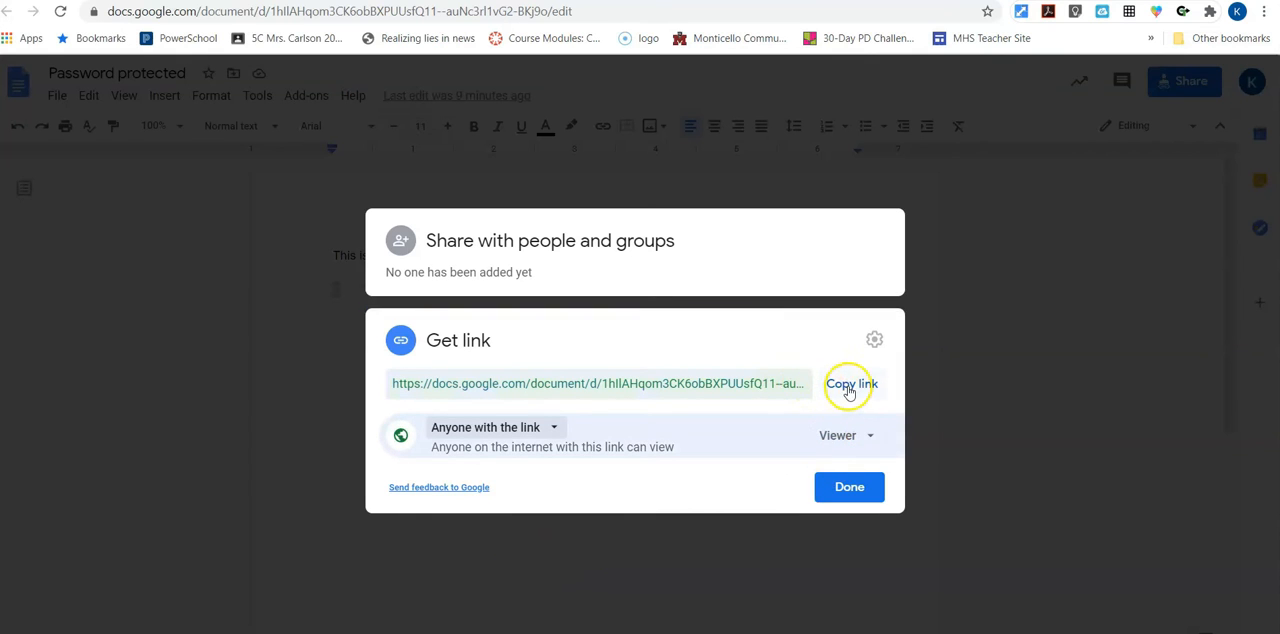
{"action": "left_click", "coordinate": [851, 384]}
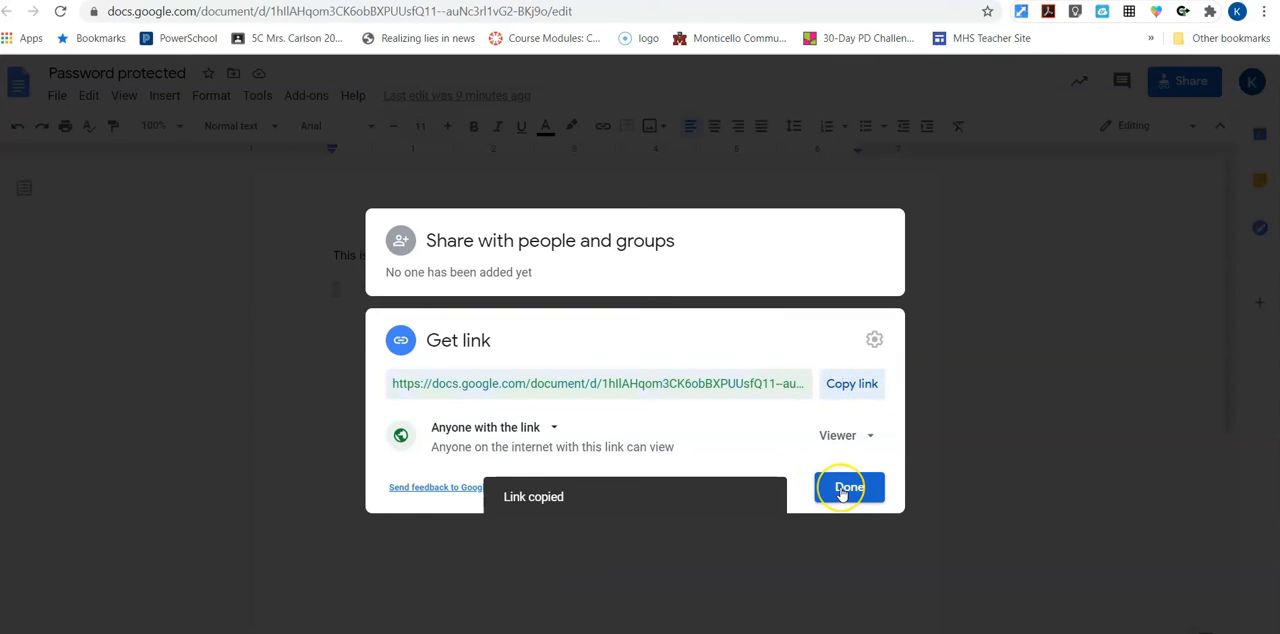
{"action": "left_click", "coordinate": [848, 487]}
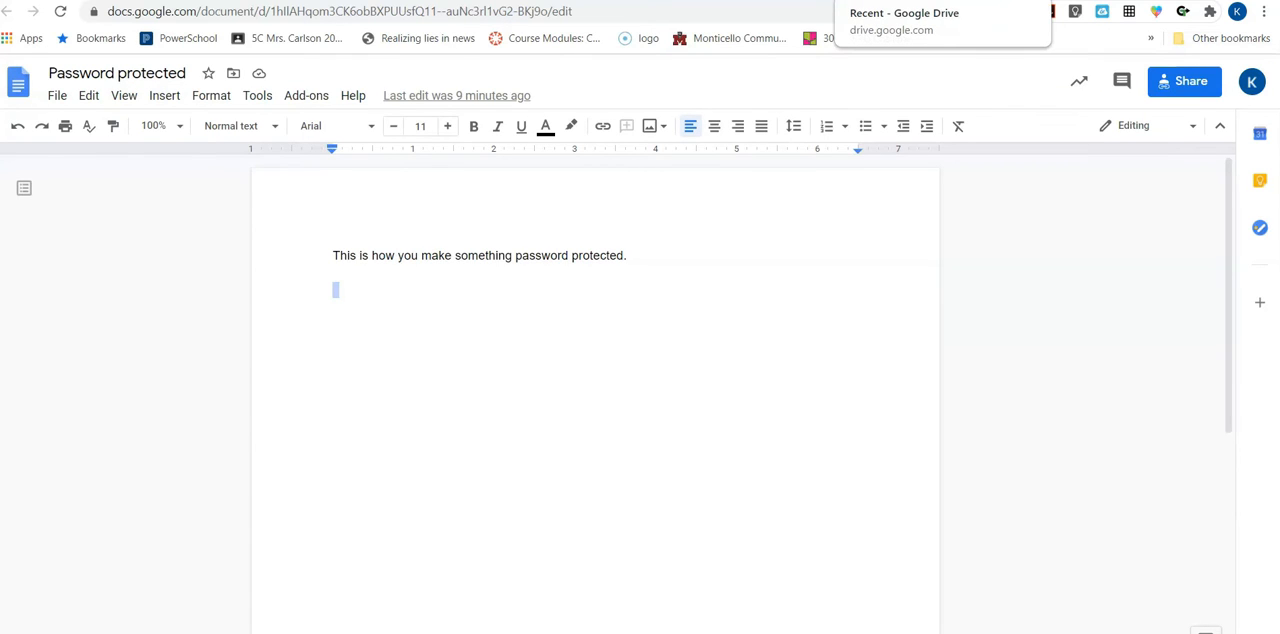
Step: From Google Drive, create a new blank Google Form
{"action": "left_click", "coordinate": [906, 13]}
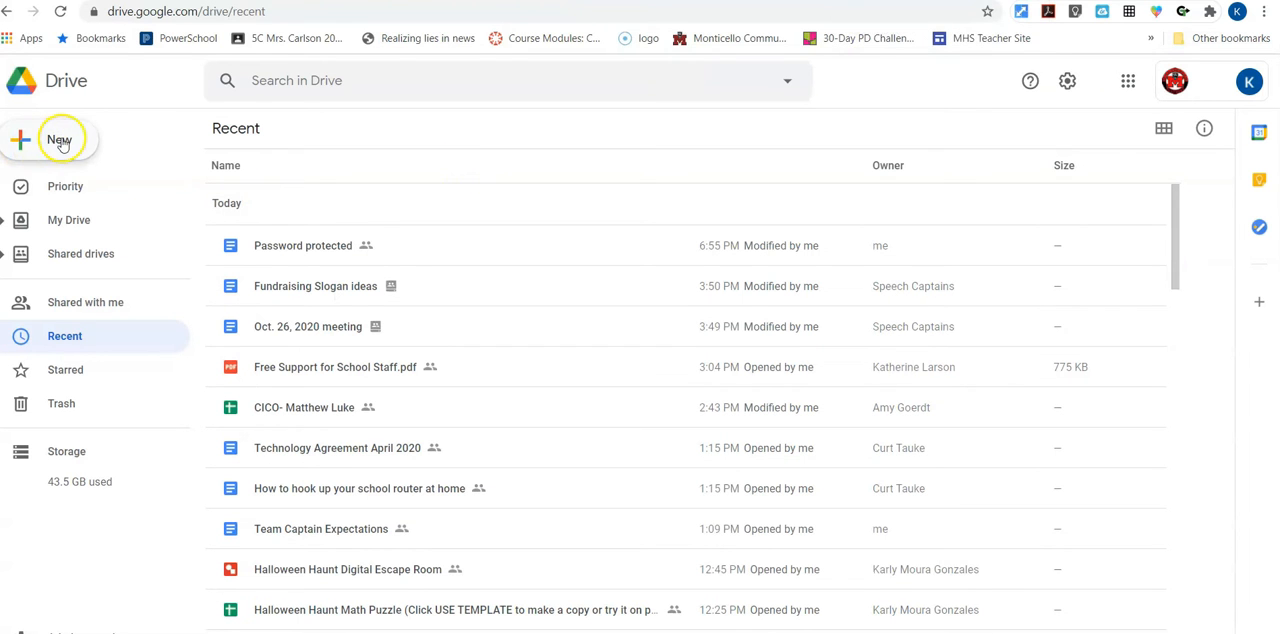
{"action": "left_click", "coordinate": [52, 139]}
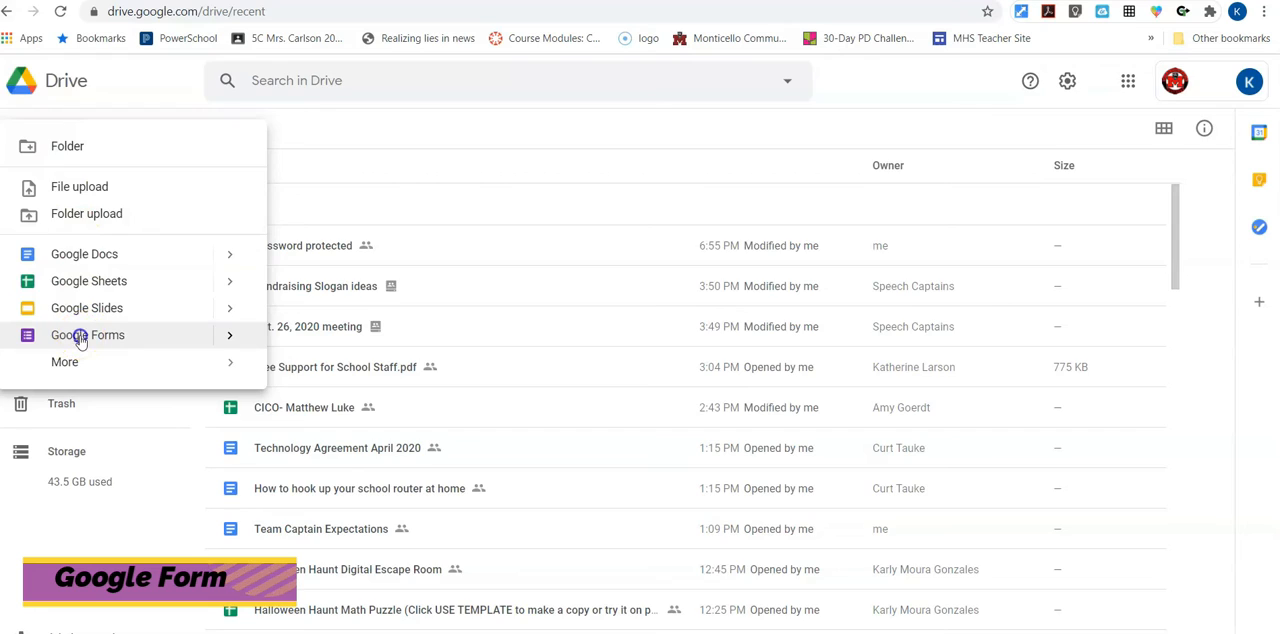
{"action": "left_click", "coordinate": [87, 335]}
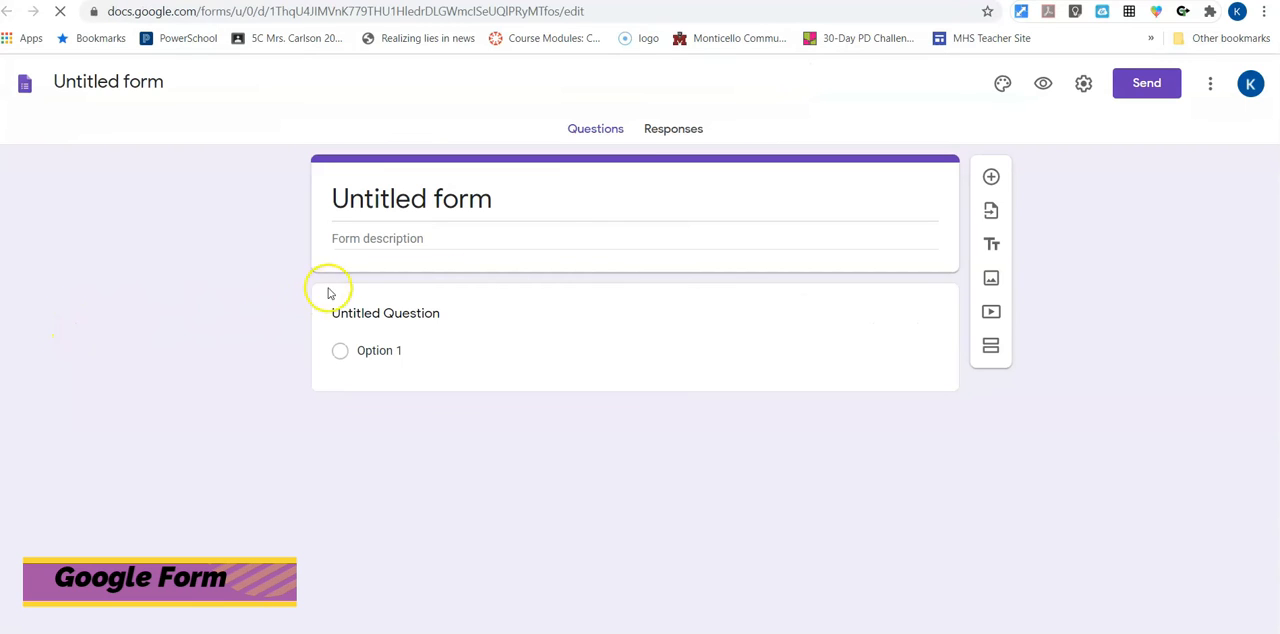
Step: Title the form 'Password Protected' and select the first question's title for editing
{"action": "left_click", "coordinate": [411, 198]}
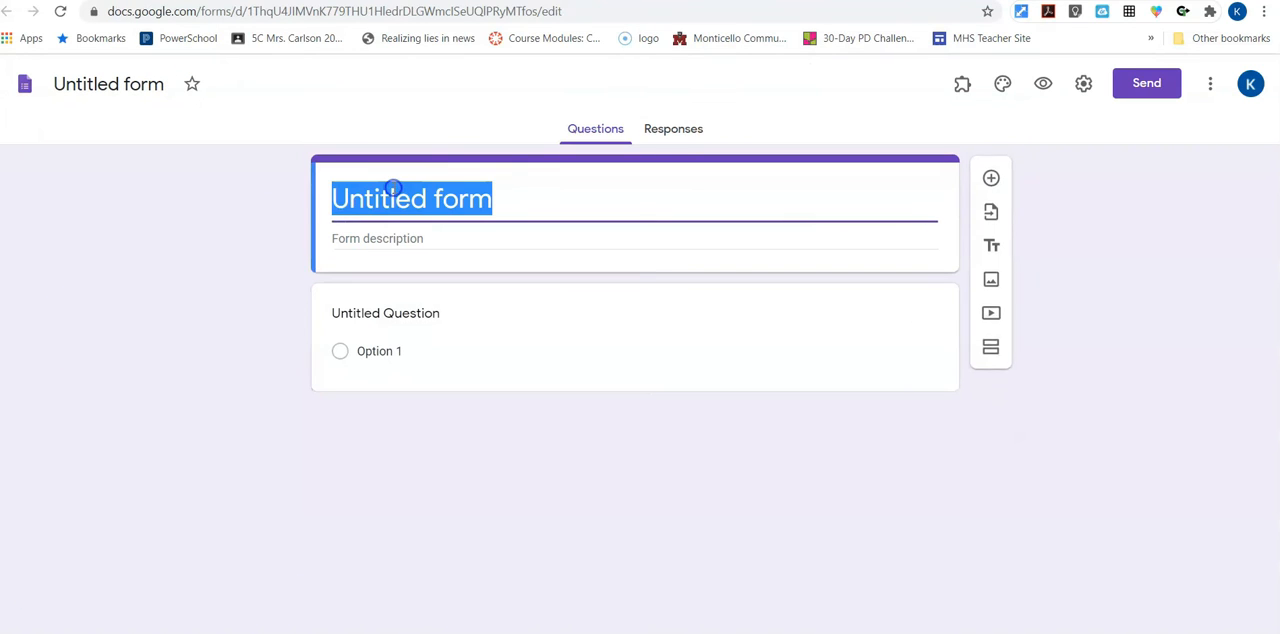
{"action": "type", "text": "Passwo"}
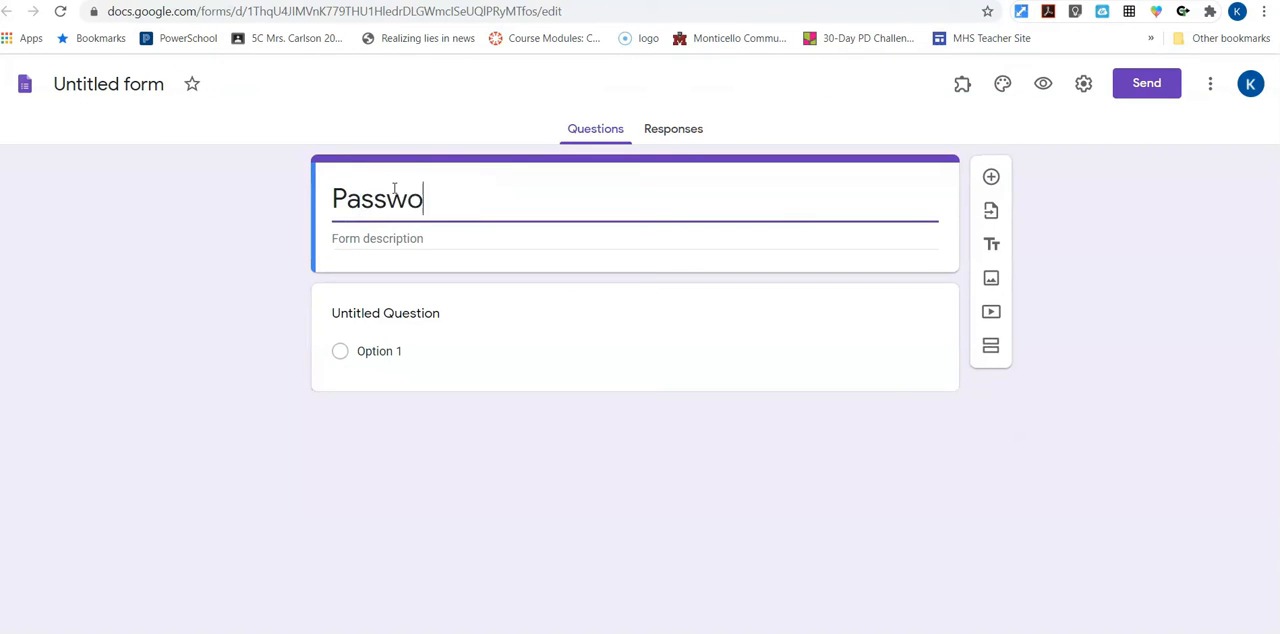
{"action": "type", "text": "rd Protected"}
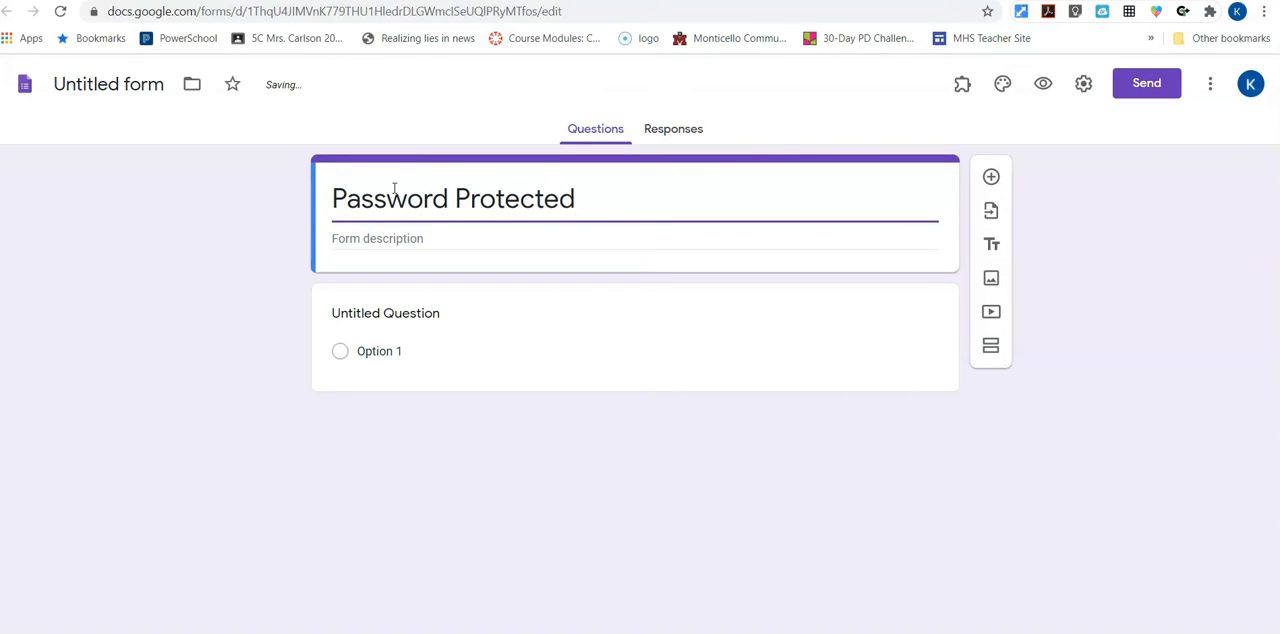
{"action": "left_click", "coordinate": [385, 313]}
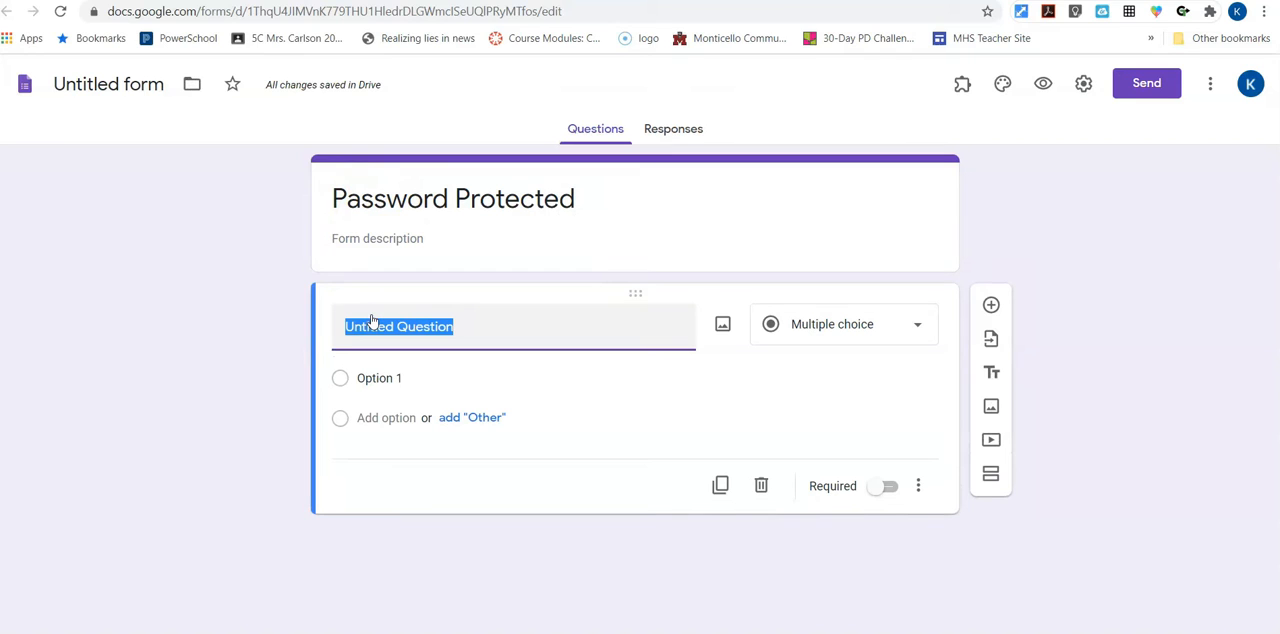
Step: Word the question 'What is the password', make it required short answer, and add response validation
{"action": "type", "text": "What is the"}
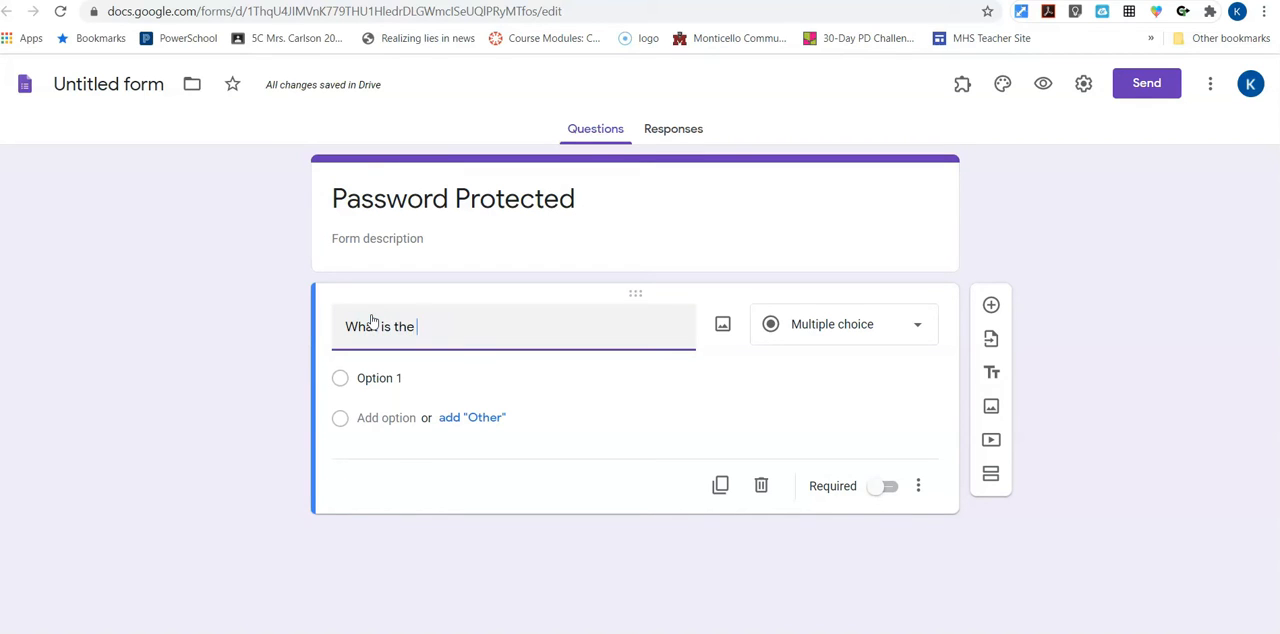
{"action": "type", "text": "password"}
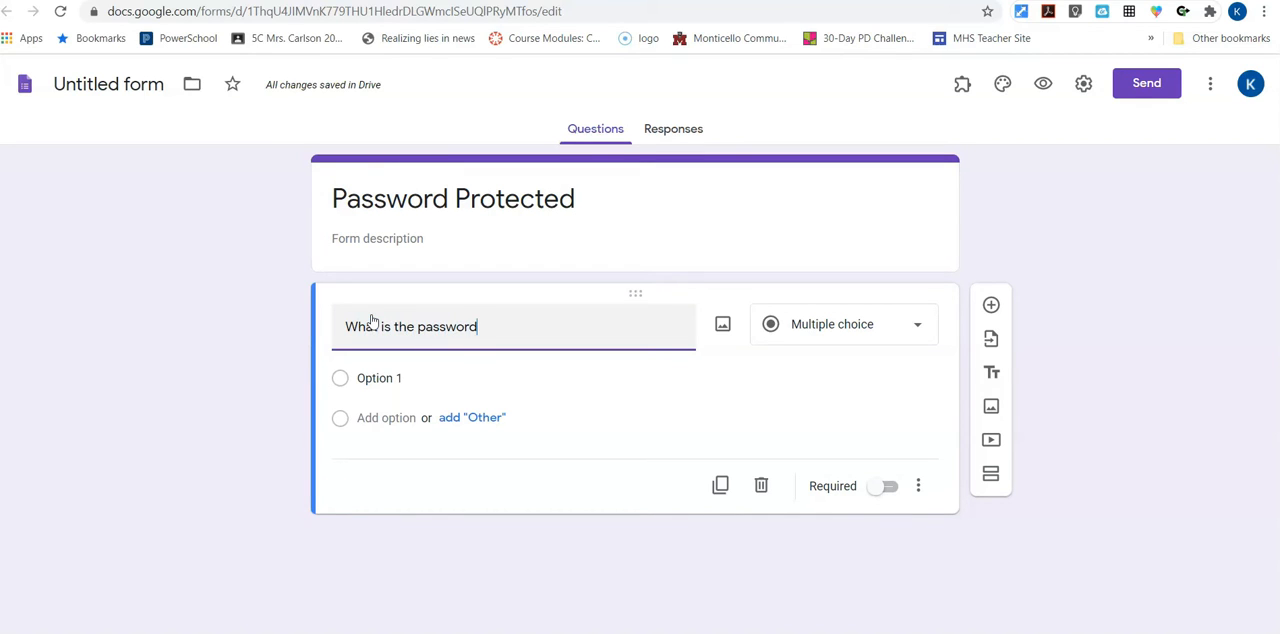
{"action": "left_click", "coordinate": [826, 323]}
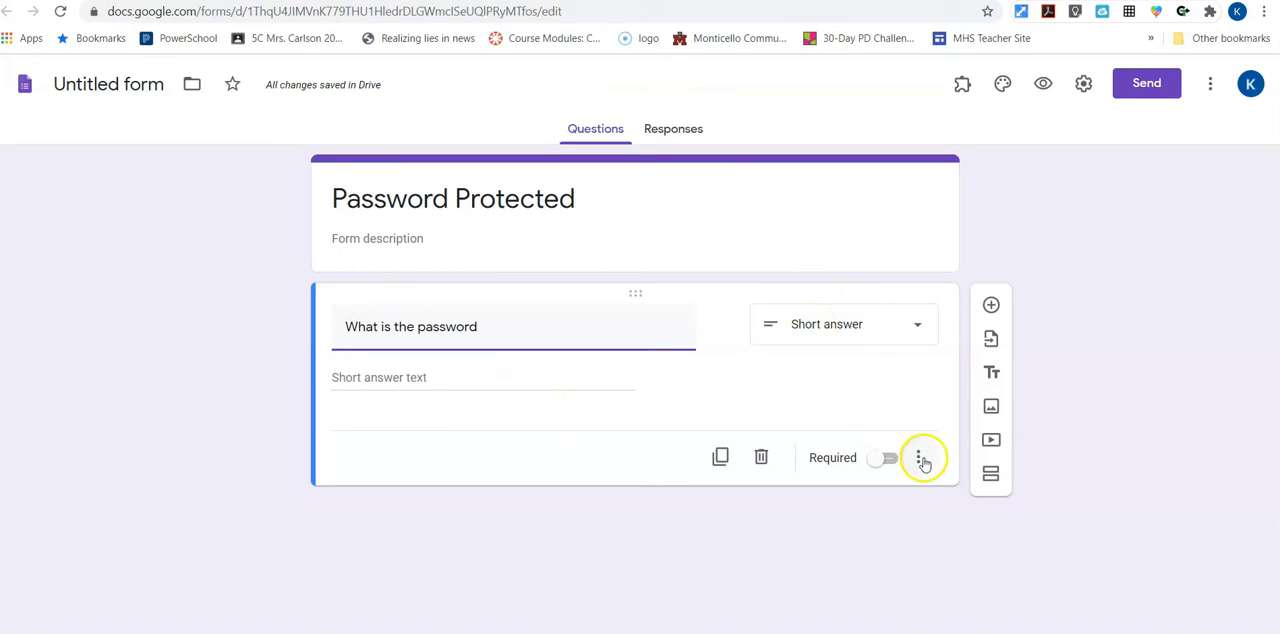
{"action": "left_click", "coordinate": [883, 458]}
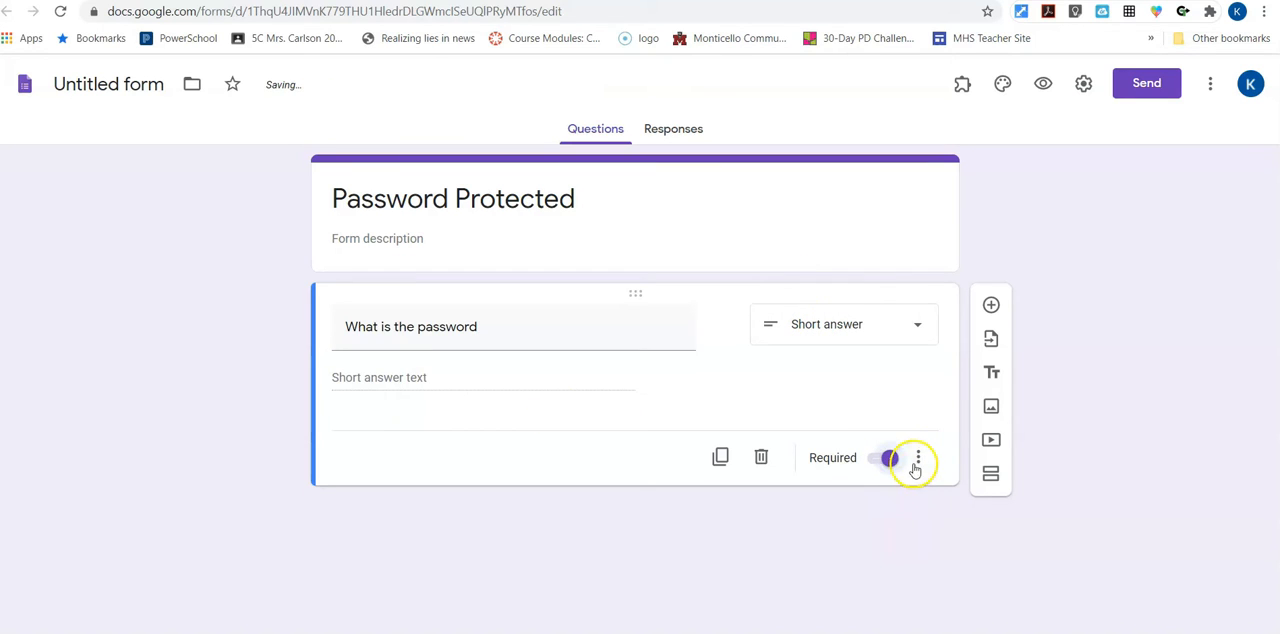
{"action": "left_click", "coordinate": [918, 457]}
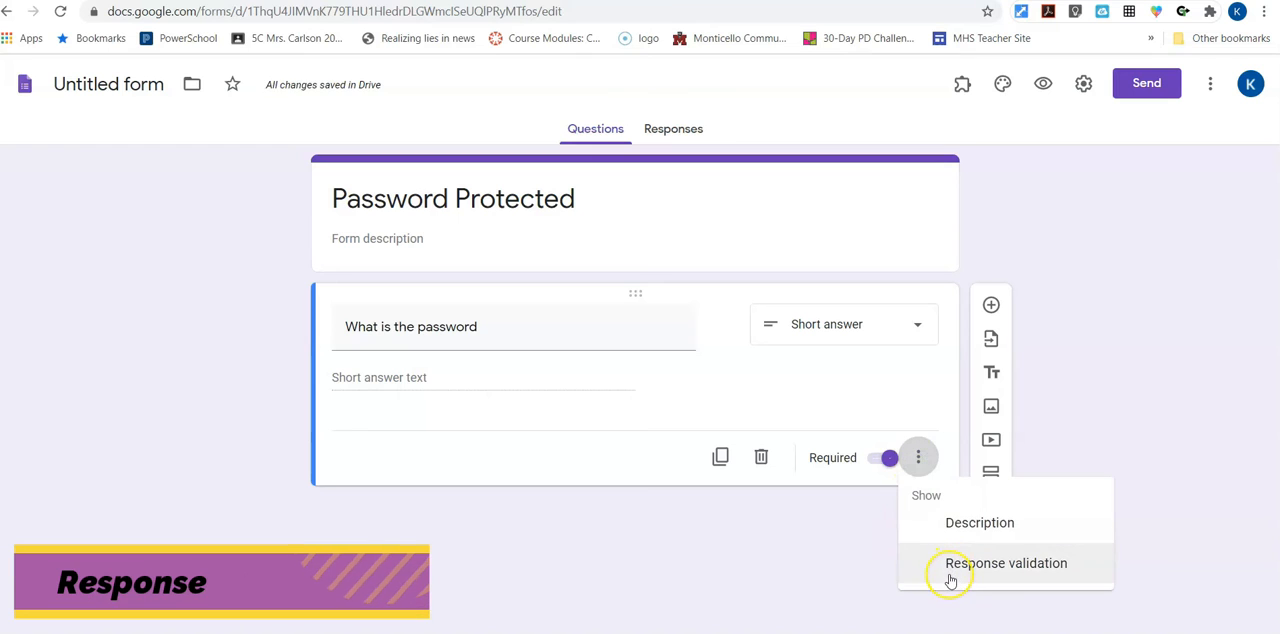
{"action": "left_click", "coordinate": [1011, 563]}
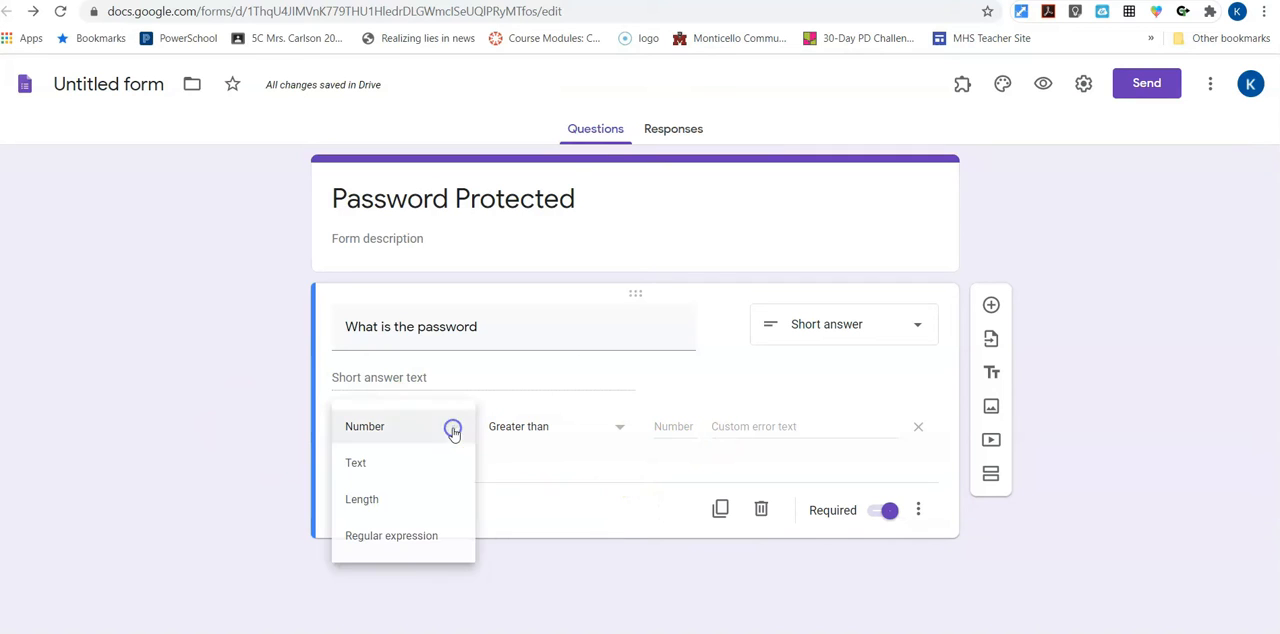
{"action": "left_click", "coordinate": [355, 463]}
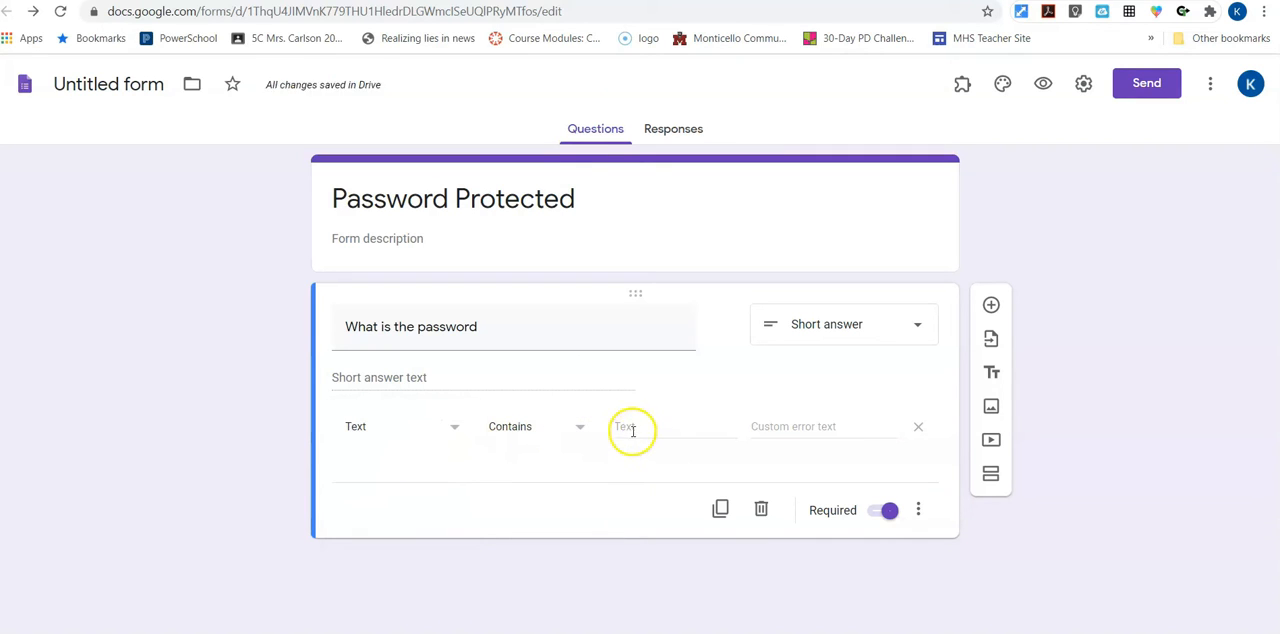
{"action": "left_click", "coordinate": [633, 427]}
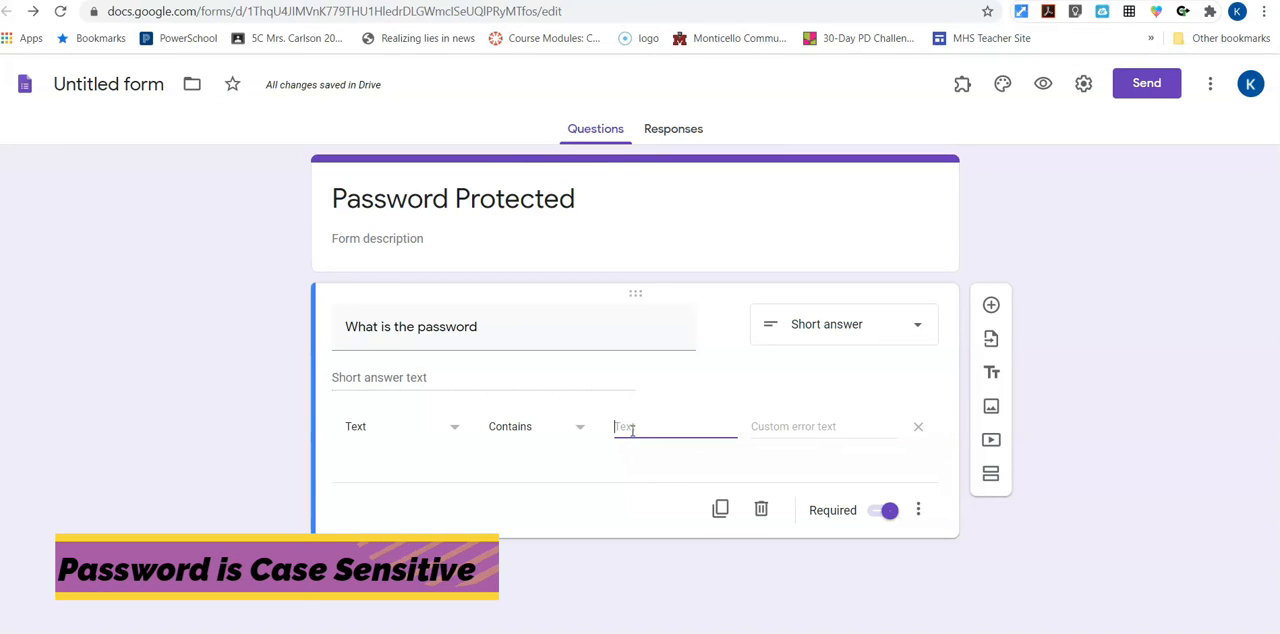
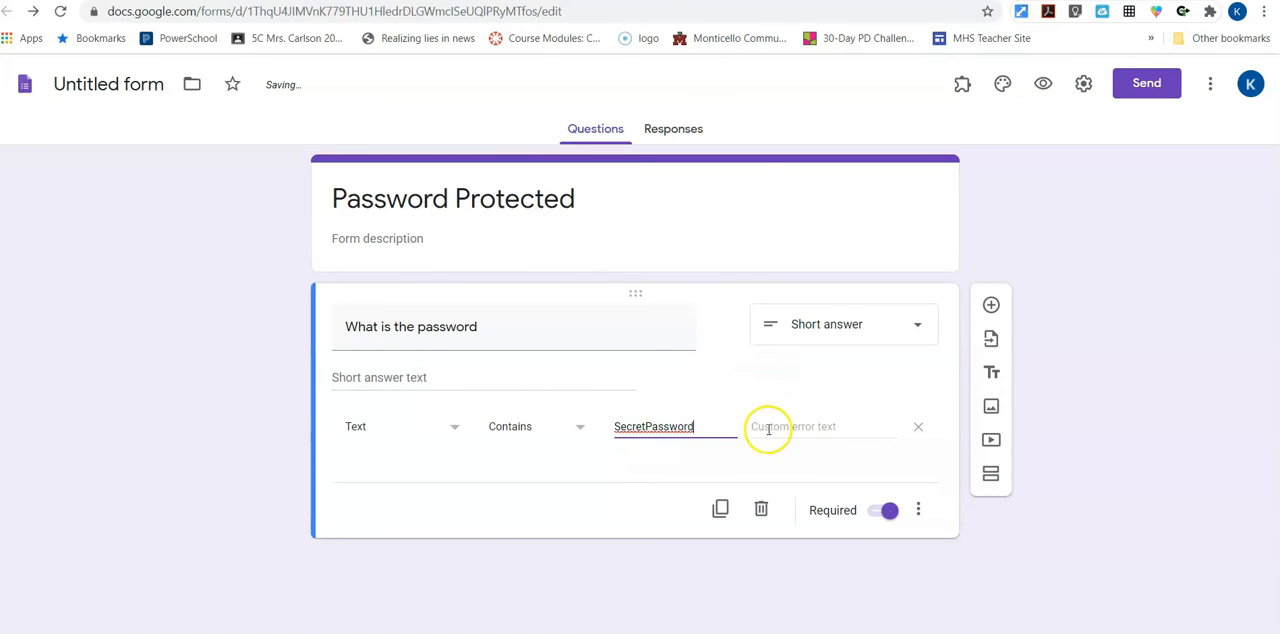
{"action": "left_click", "coordinate": [793, 427]}
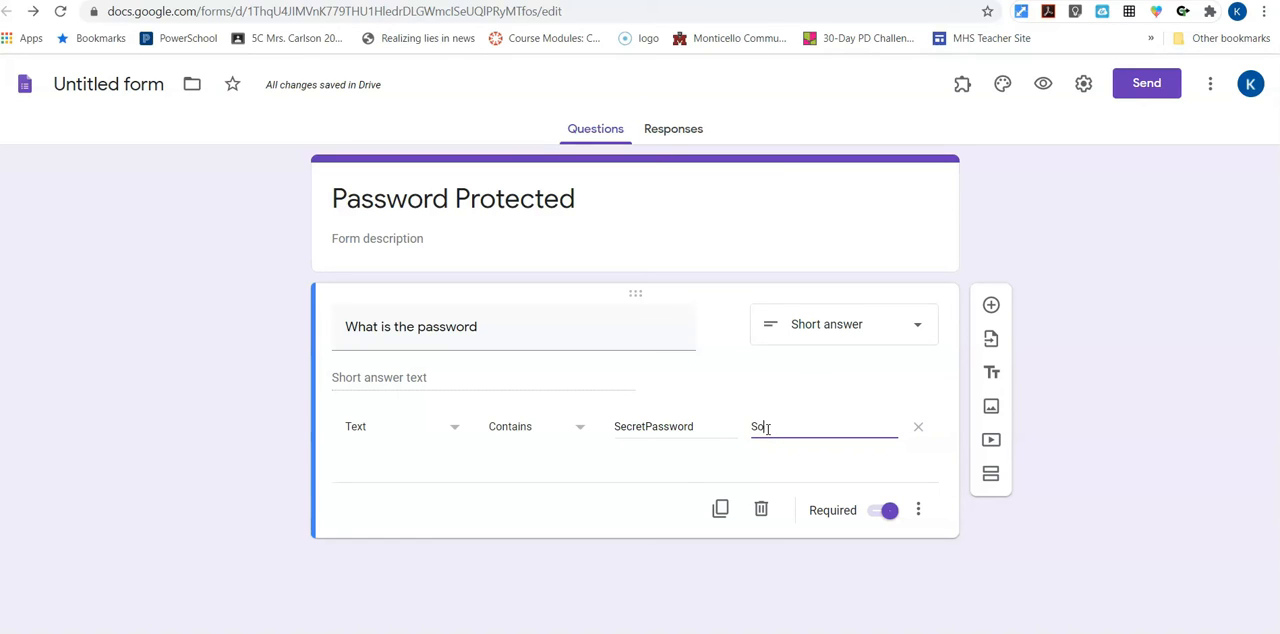
{"action": "type", "text": "Sorry please"}
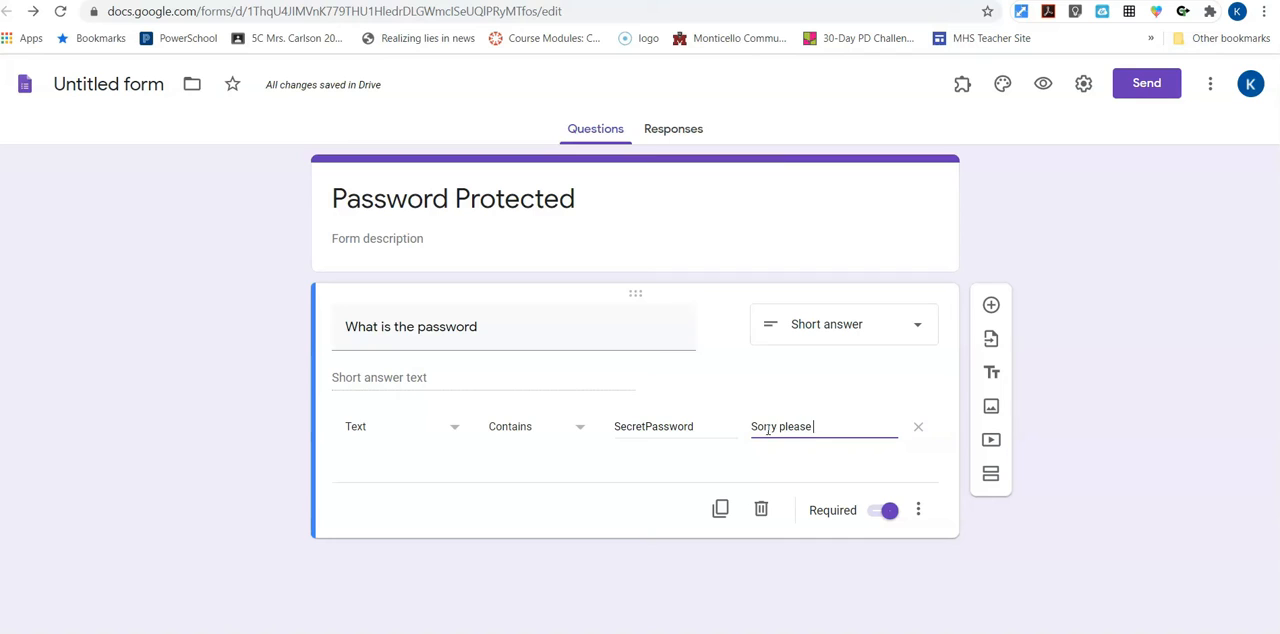
{"action": "type", "text": "try again."}
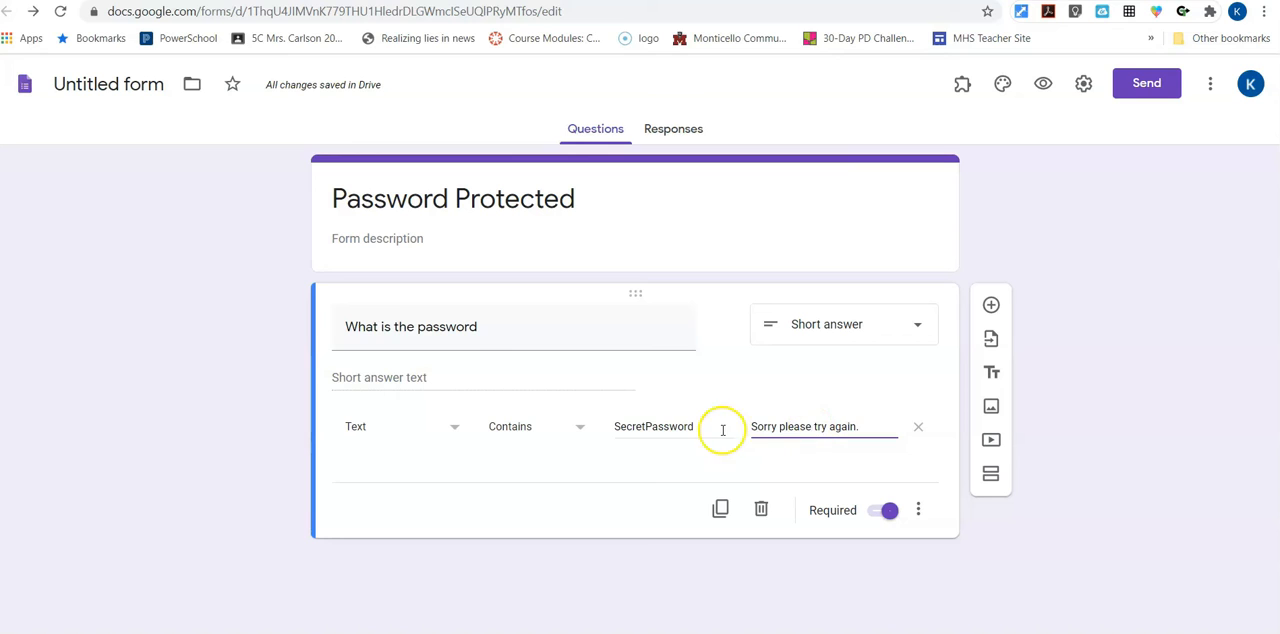
{"action": "mouse_move", "coordinate": [790, 433]}
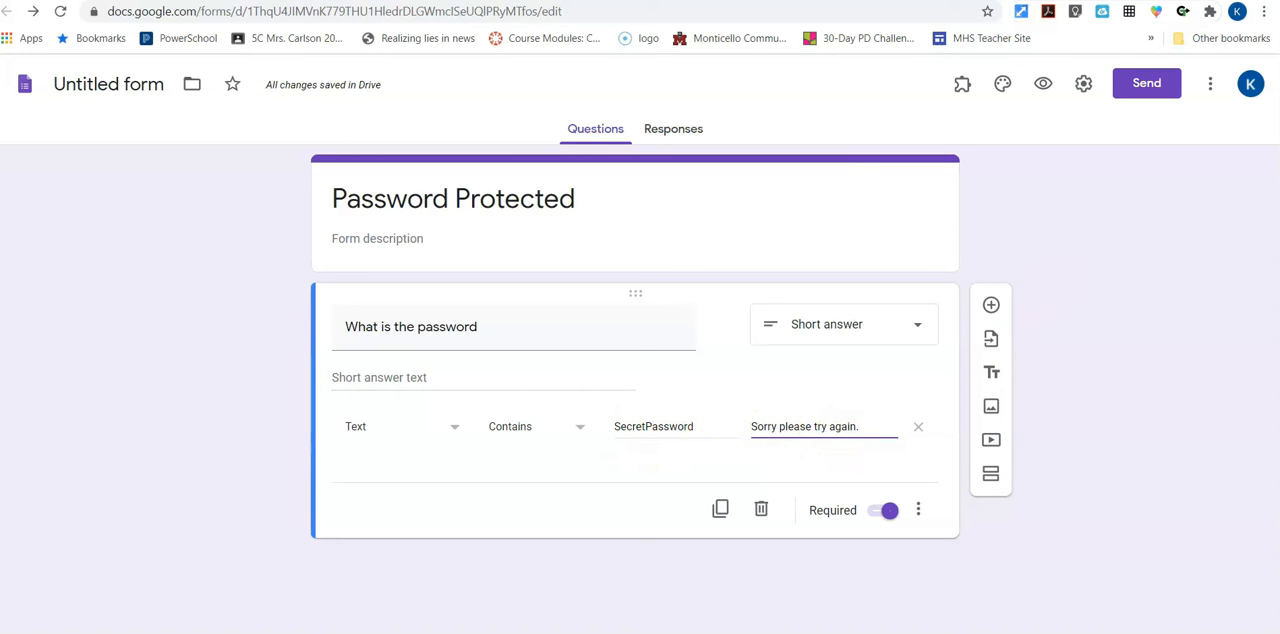
{"action": "mouse_move", "coordinate": [1083, 84]}
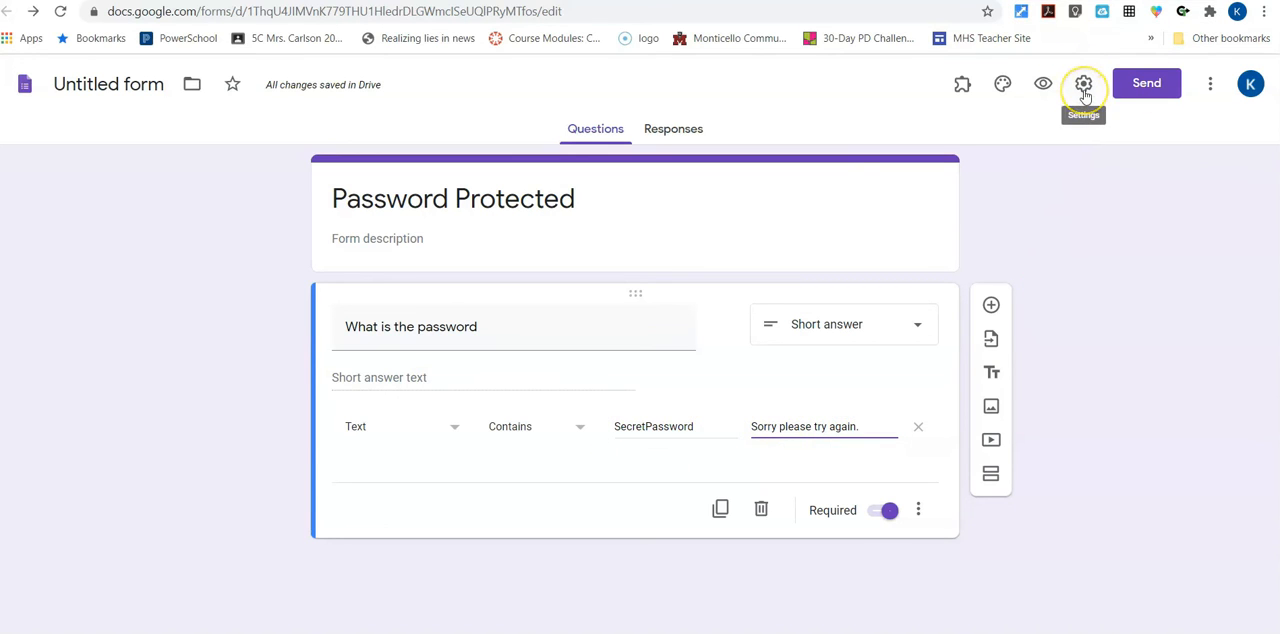
Step: In form Settings, uncheck the Monticello Community School District respondent restriction
{"action": "left_click", "coordinate": [1083, 83]}
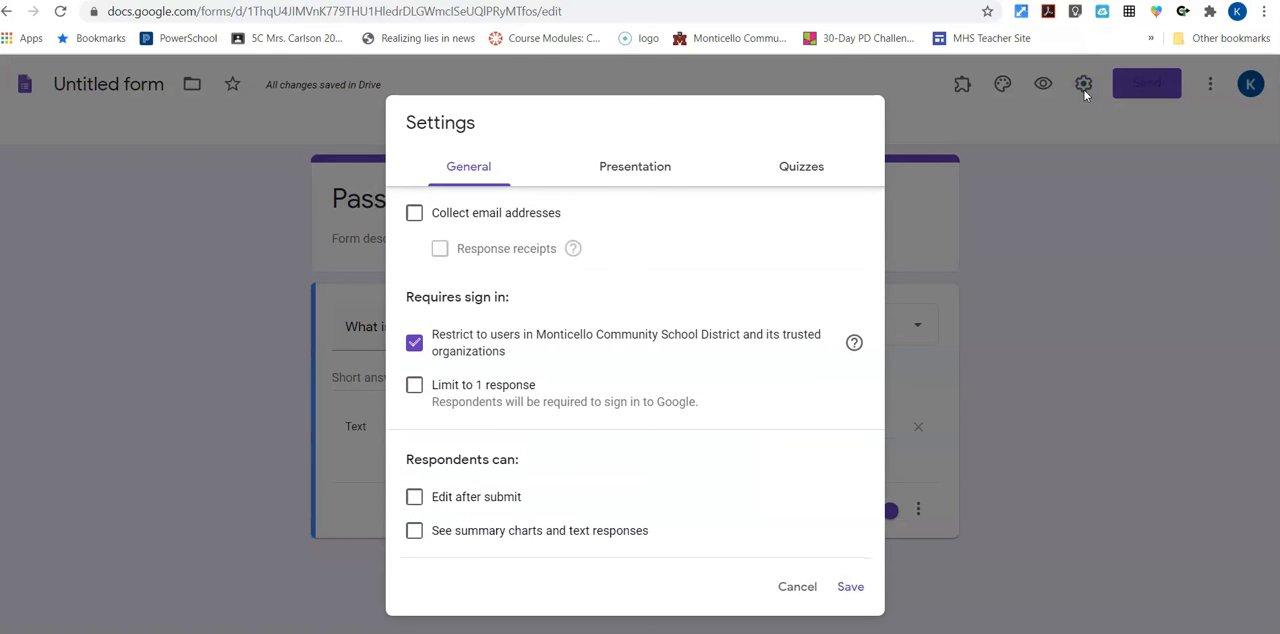
{"action": "left_click", "coordinate": [414, 342]}
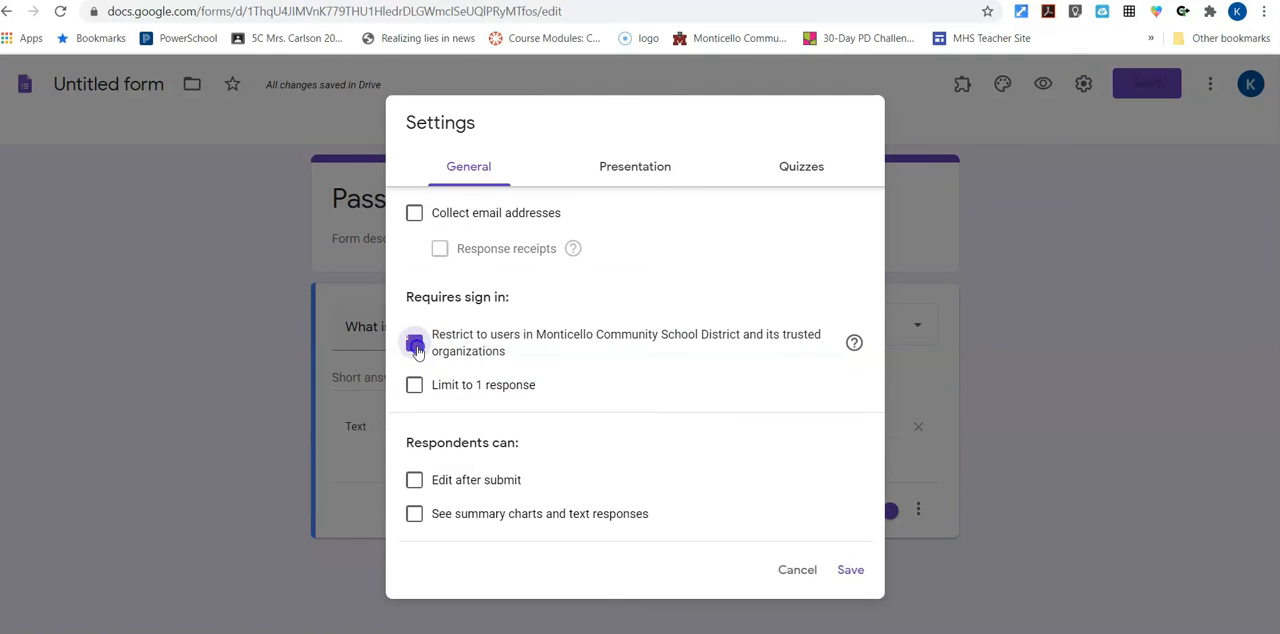
{"action": "left_click", "coordinate": [414, 342]}
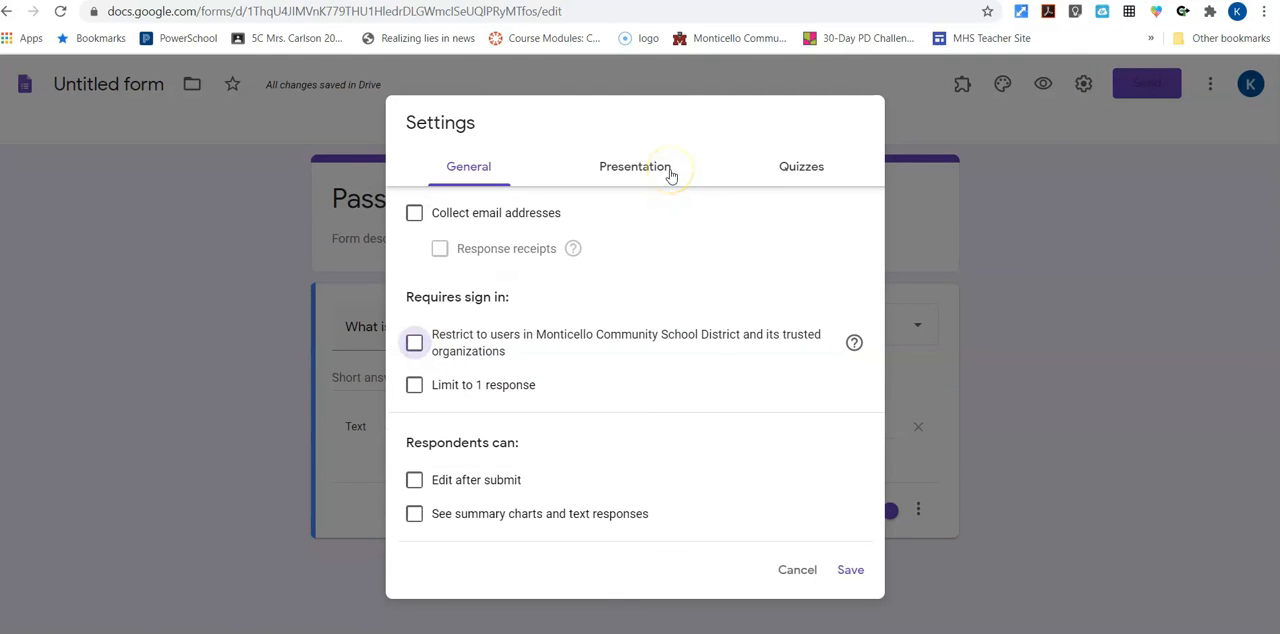
Step: Save a Presentation confirmation message thanking supporters with the pasted link to the show document
{"action": "left_click", "coordinate": [635, 166]}
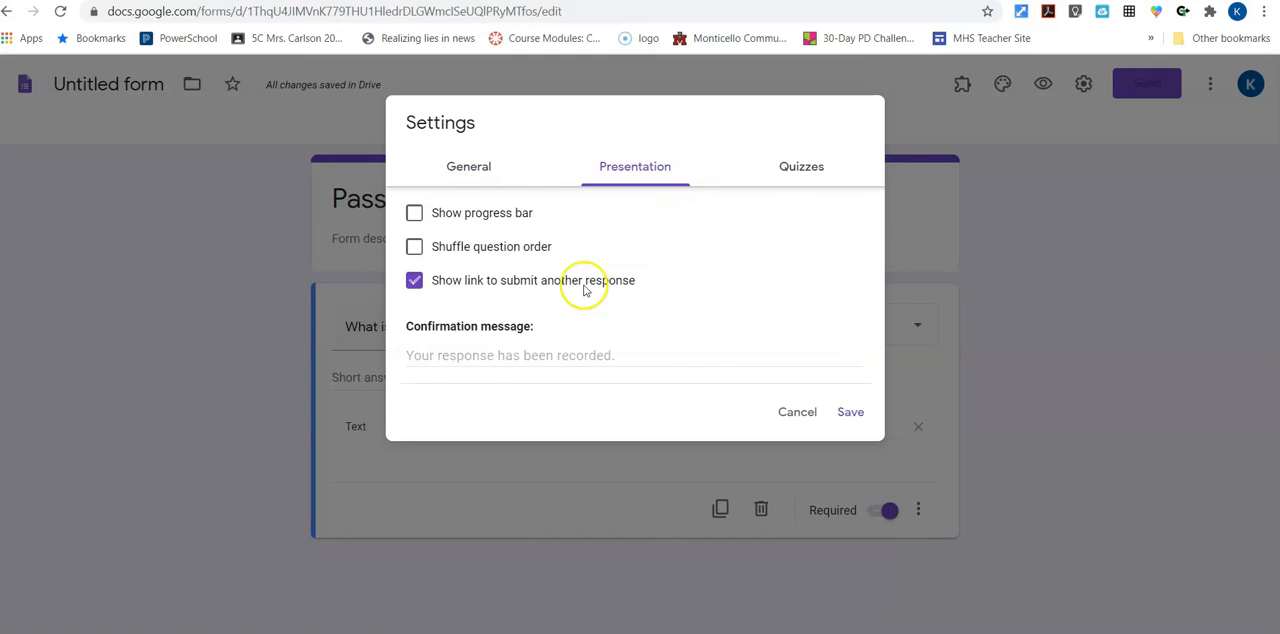
{"action": "mouse_move", "coordinate": [541, 298]}
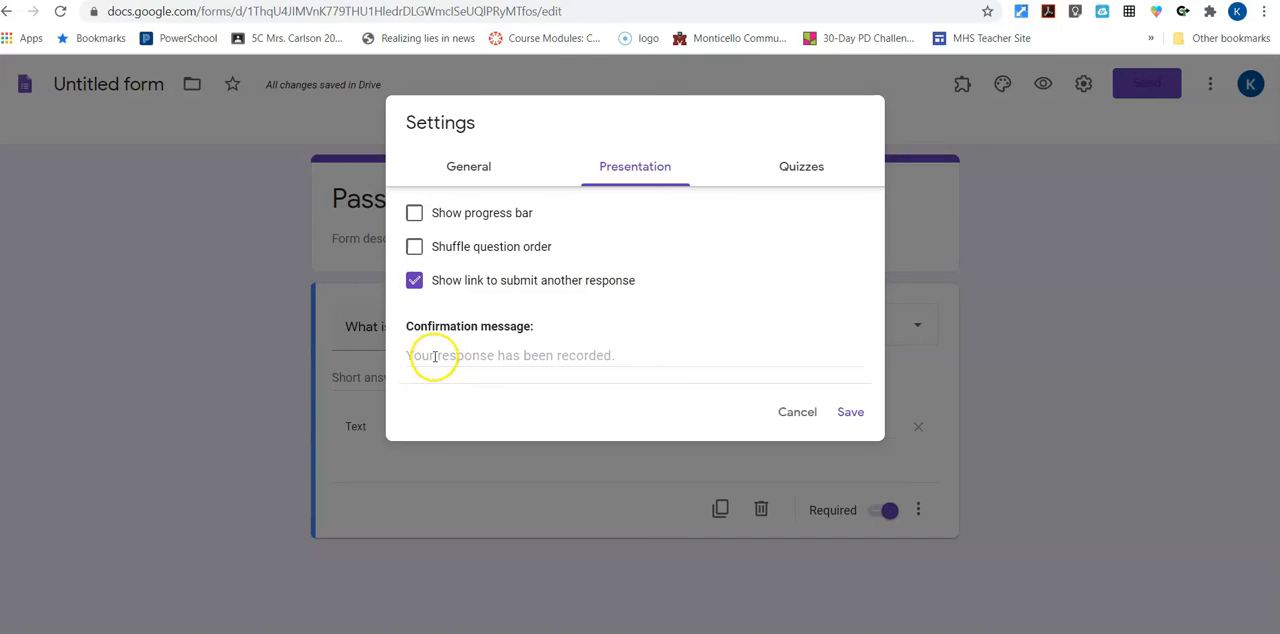
{"action": "mouse_move", "coordinate": [446, 333]}
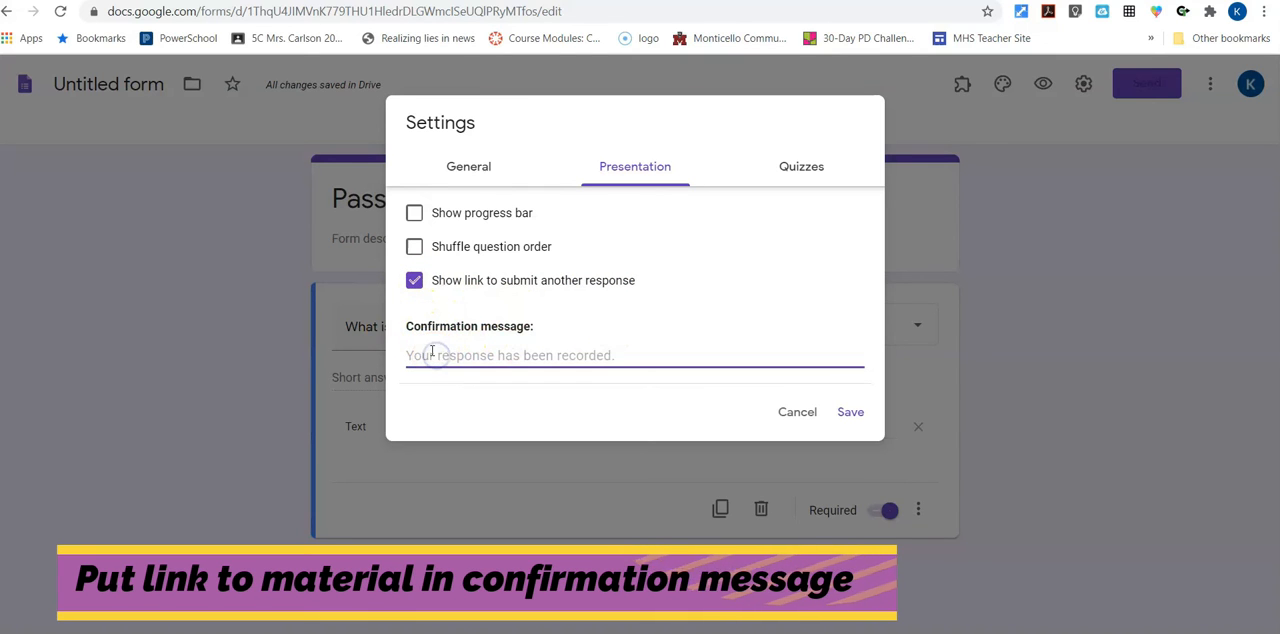
{"action": "type", "text": "Thanks"}
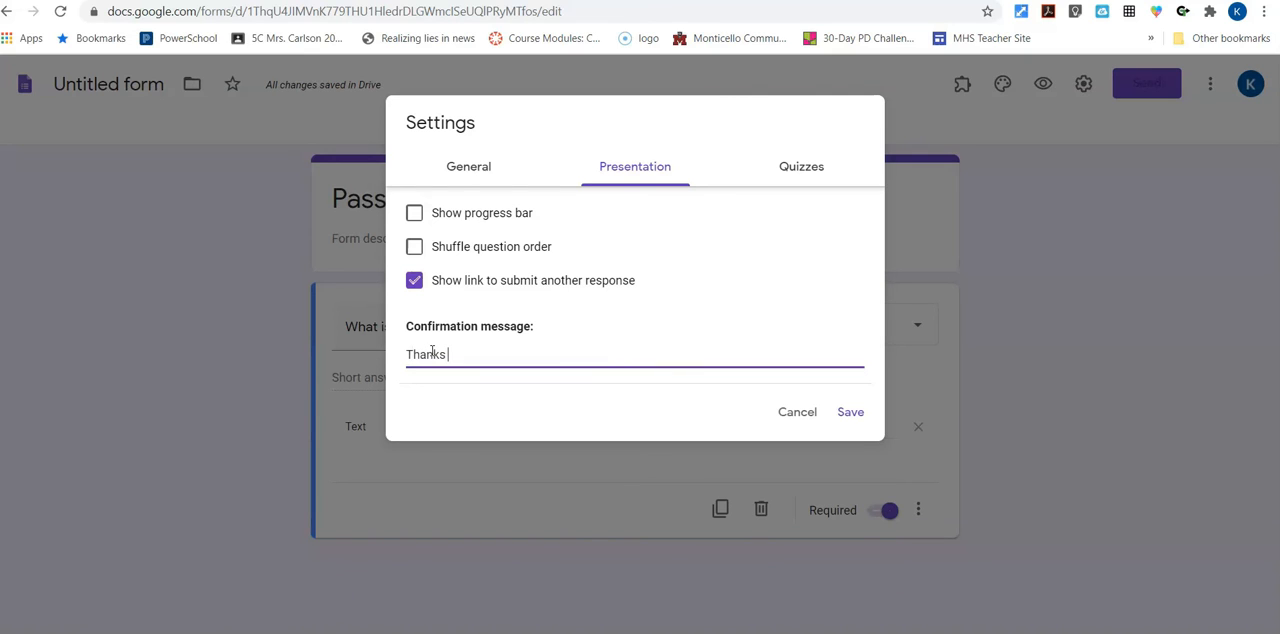
{"action": "type", "text": "for supporting the ar"}
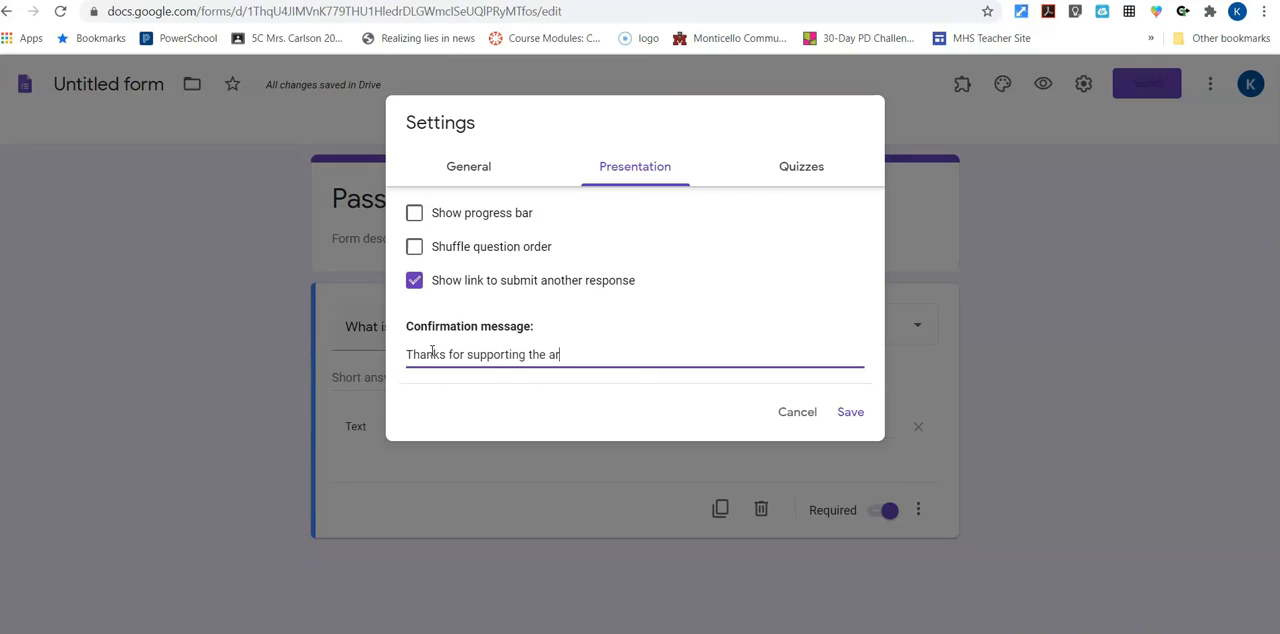
{"action": "type", "text": "ts.  Here's the l"}
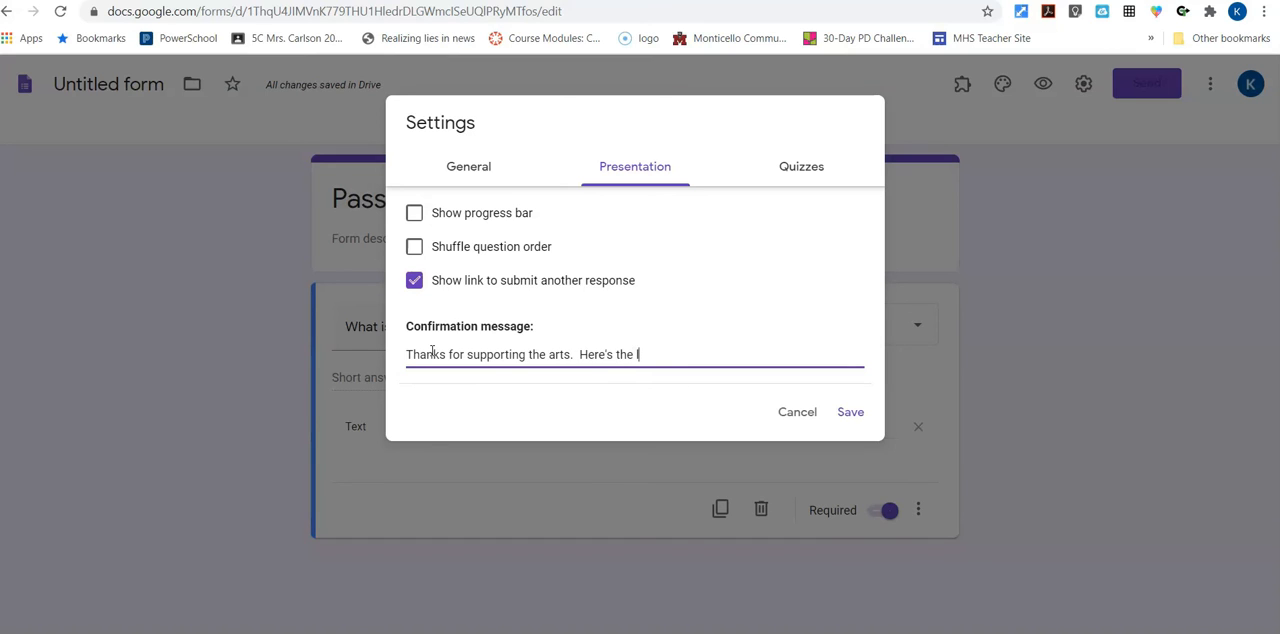
{"action": "type", "text": "ink to our sh"}
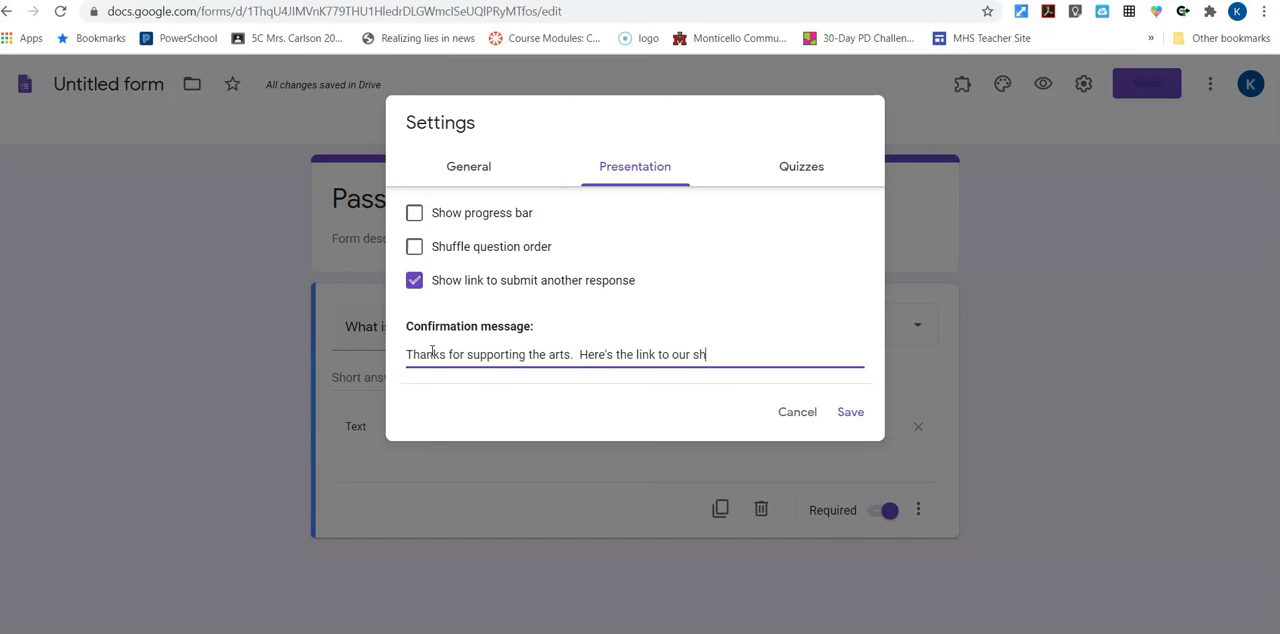
{"action": "type", "text": "ow."}
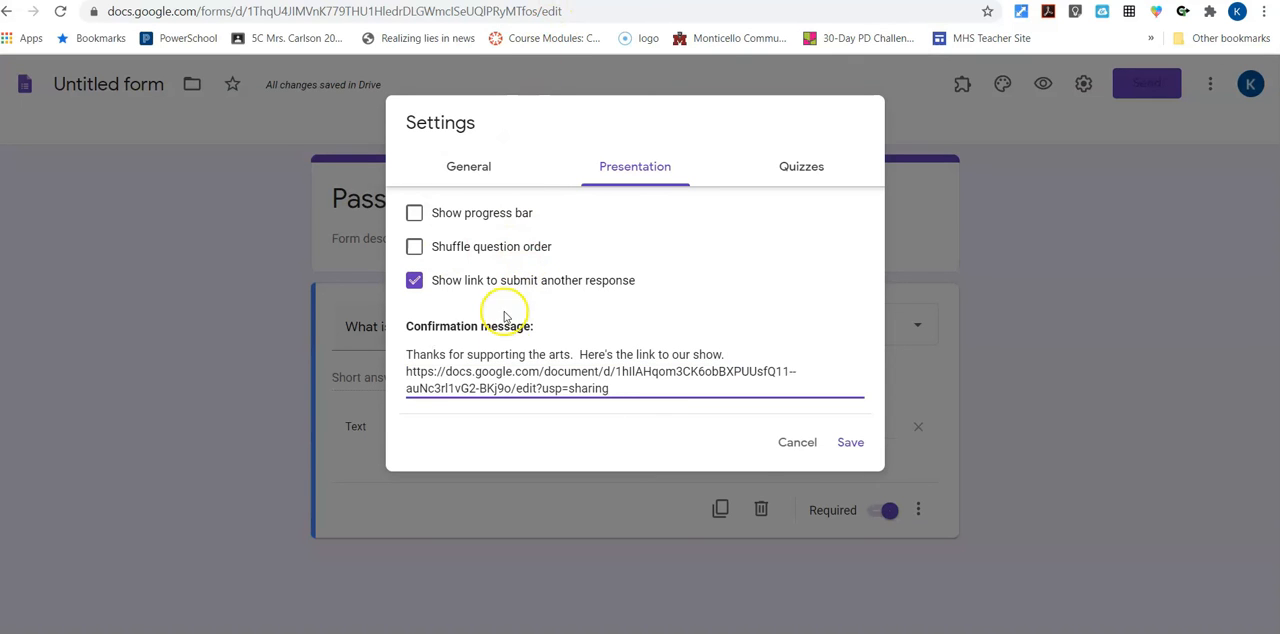
{"action": "left_click", "coordinate": [850, 442]}
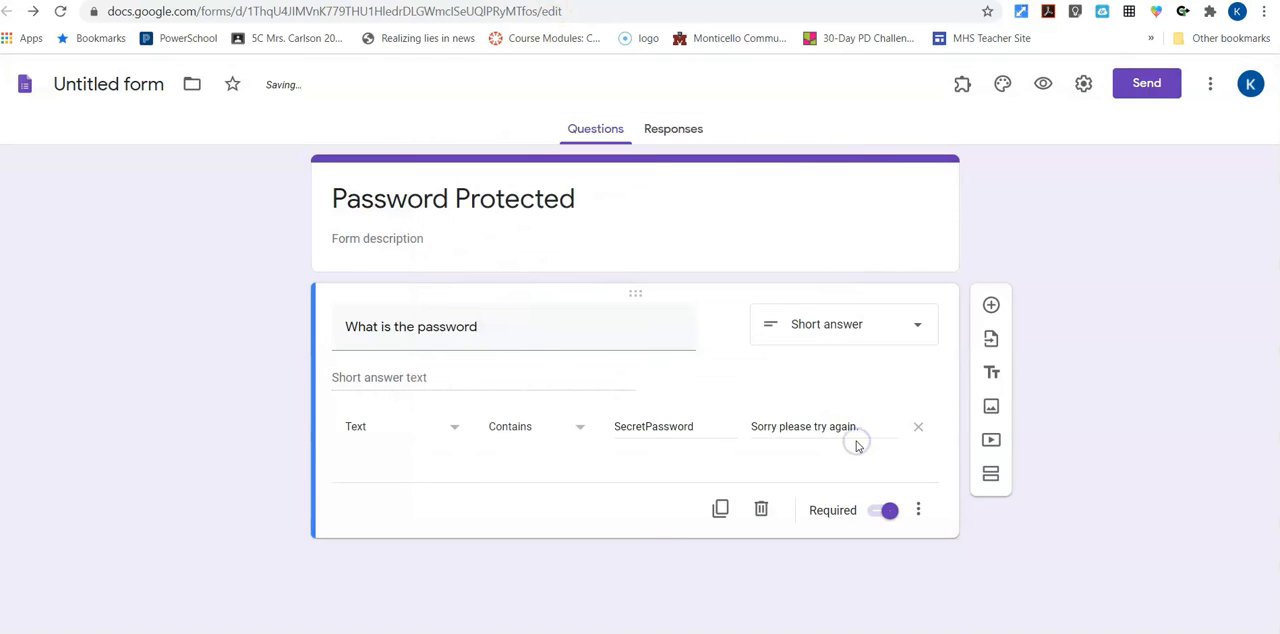
{"action": "mouse_move", "coordinate": [89, 94]}
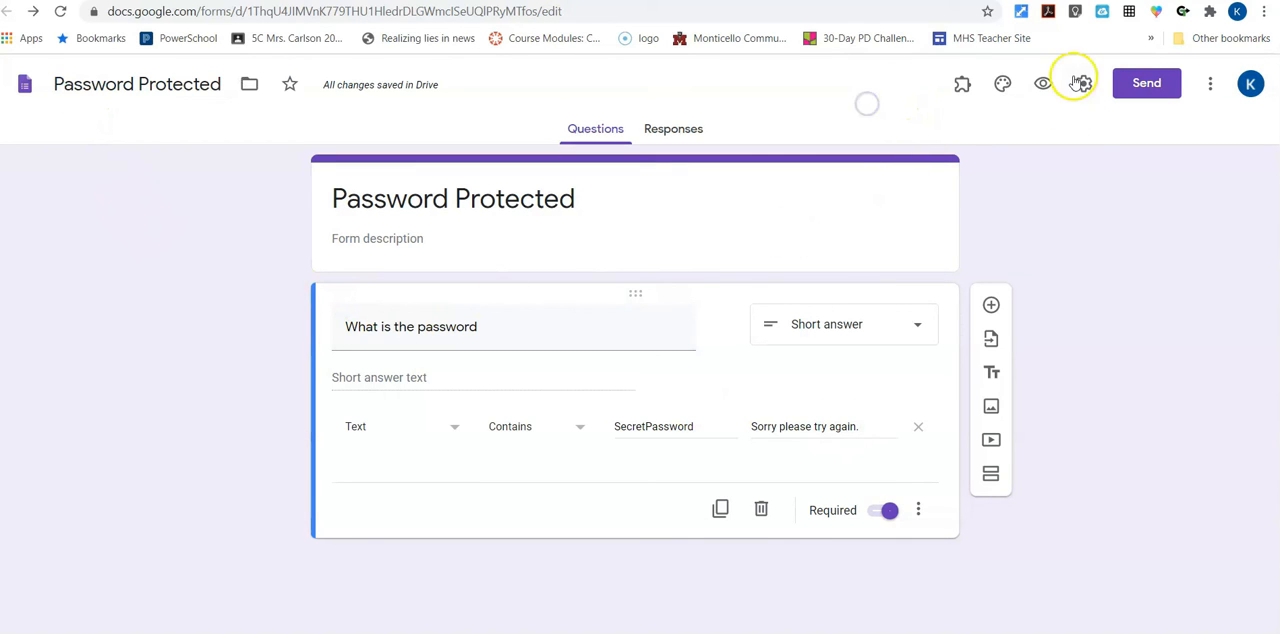
{"action": "left_click", "coordinate": [1038, 83]}
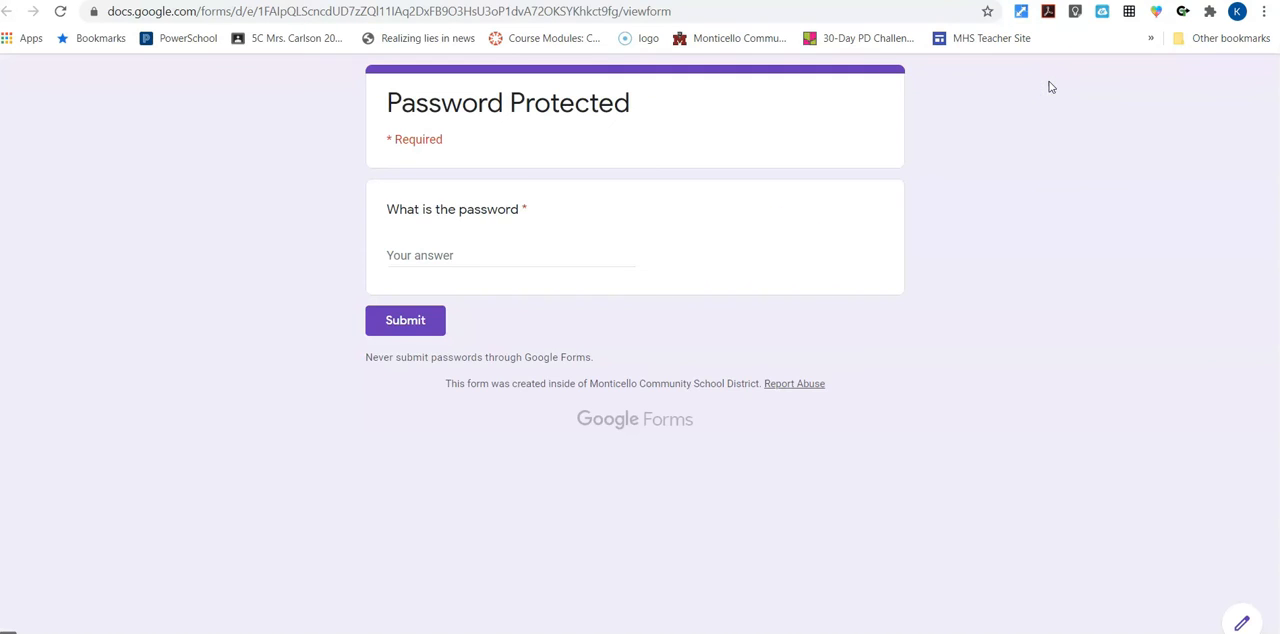
{"action": "mouse_move", "coordinate": [543, 192]}
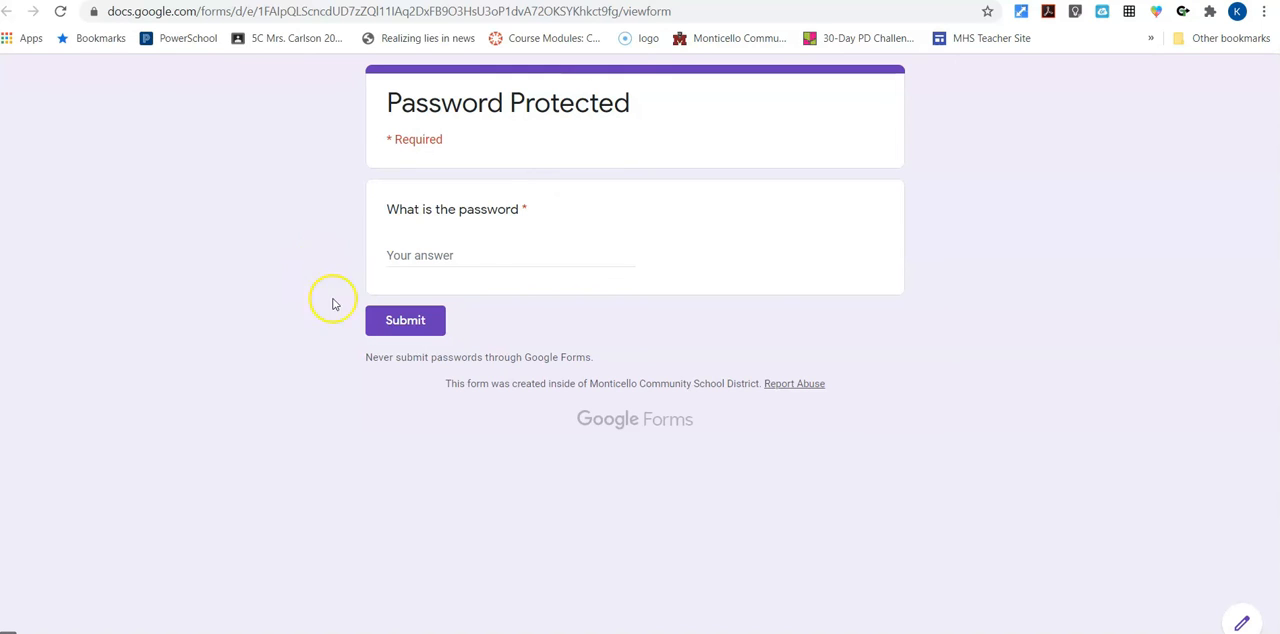
{"action": "left_click", "coordinate": [510, 255]}
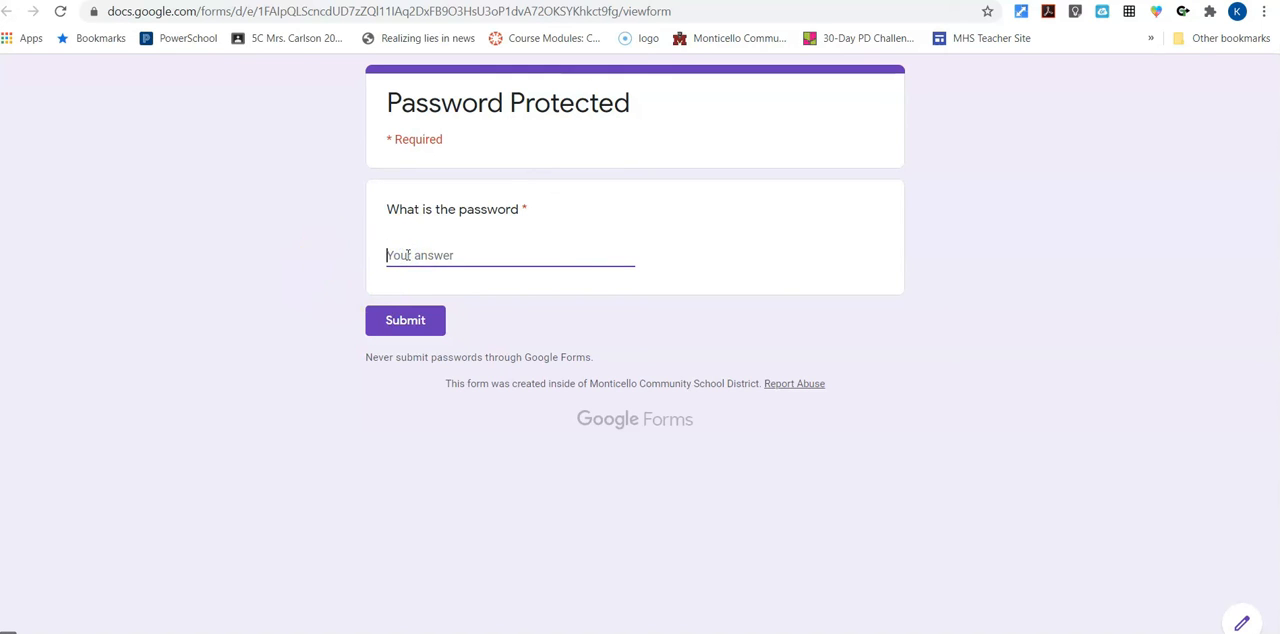
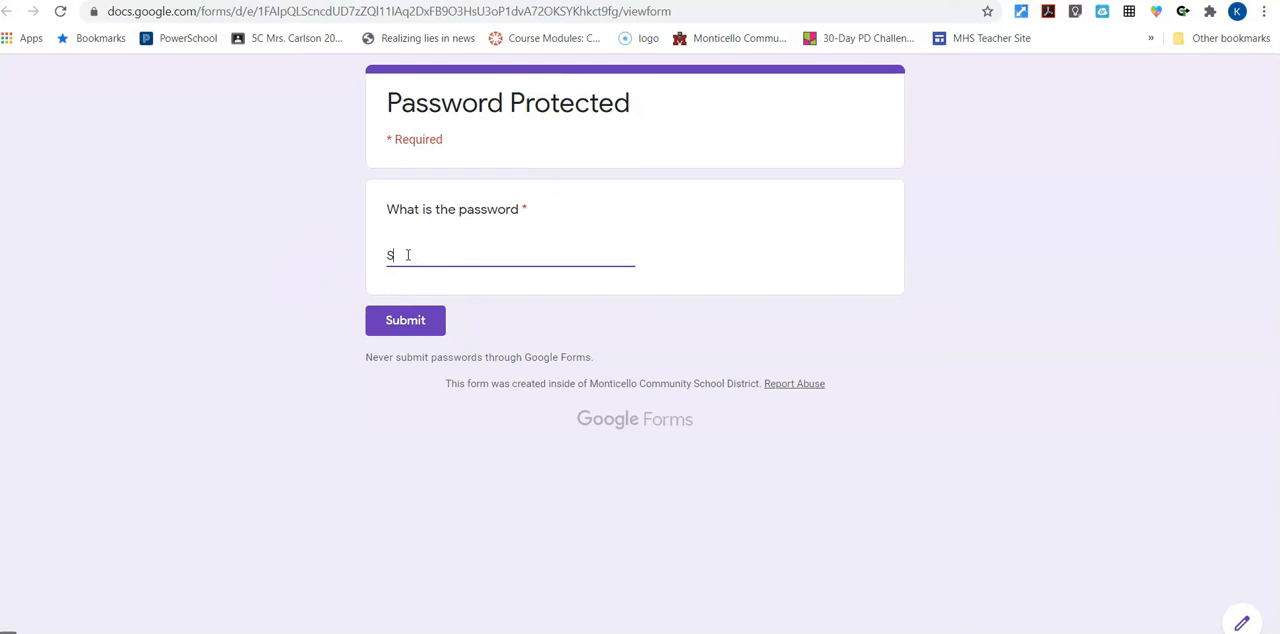
{"action": "key", "text": "Backspace"}
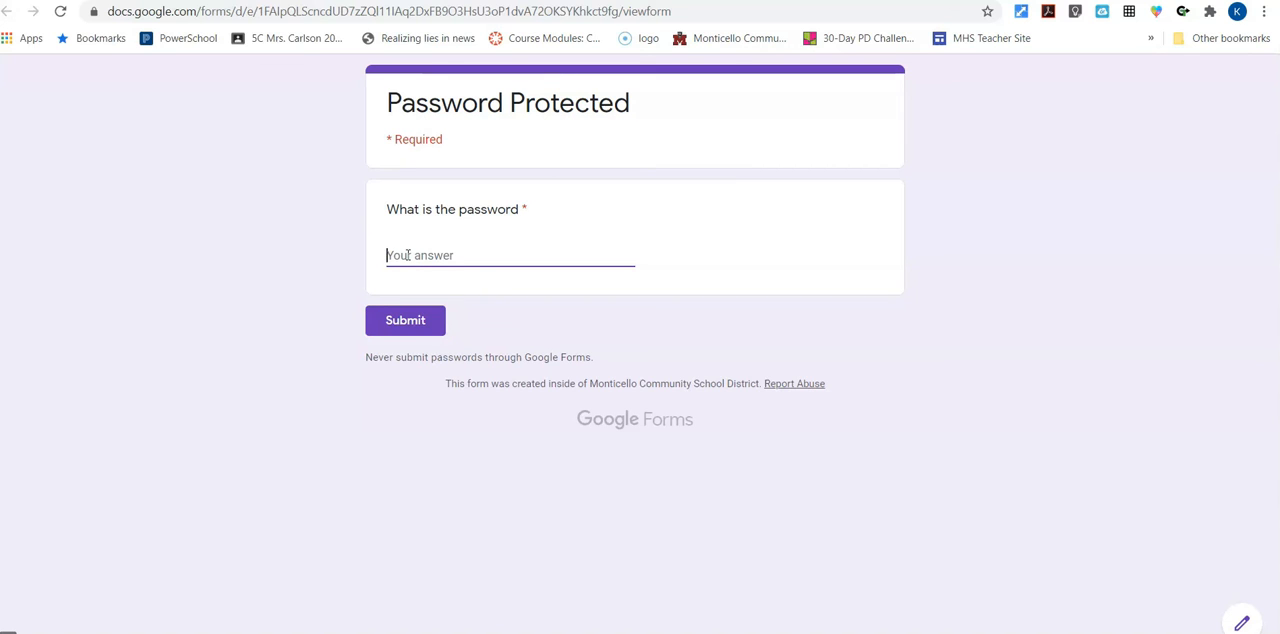
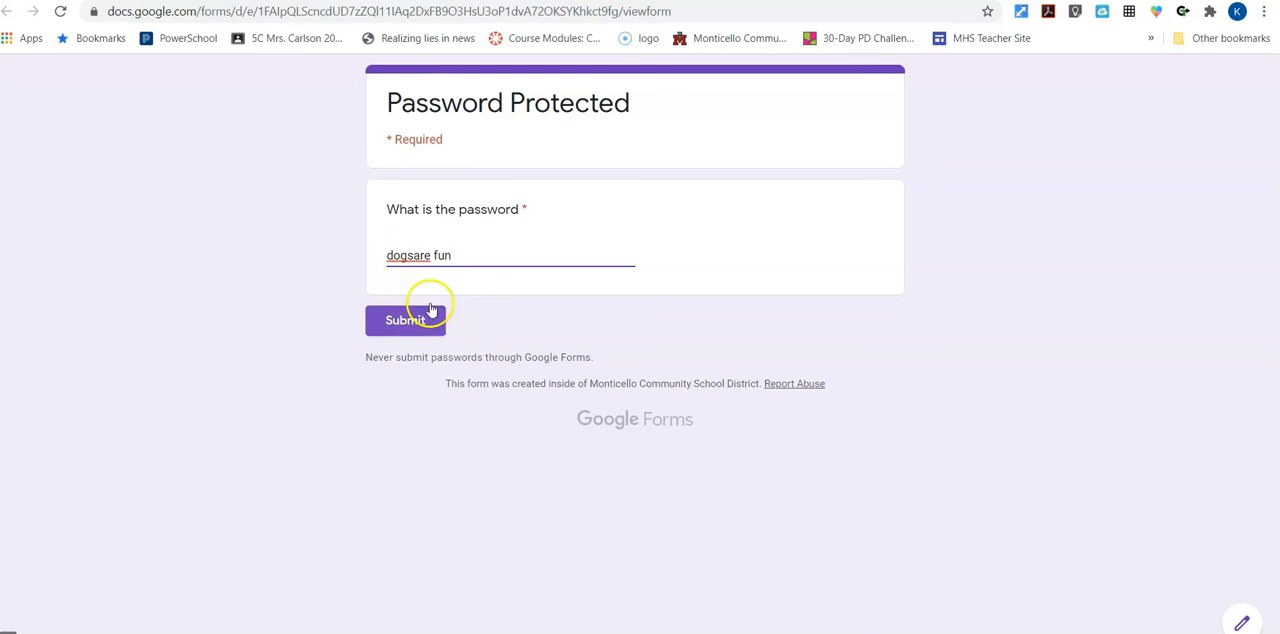
{"action": "left_click", "coordinate": [405, 320]}
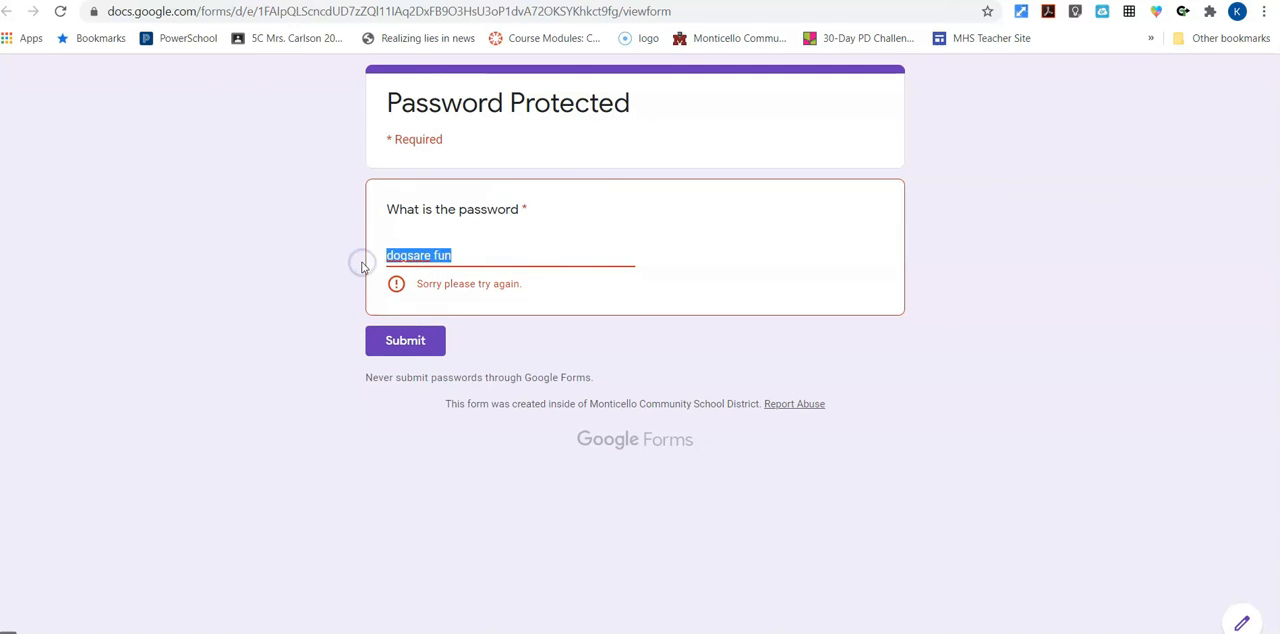
{"action": "type", "text": "Secret"}
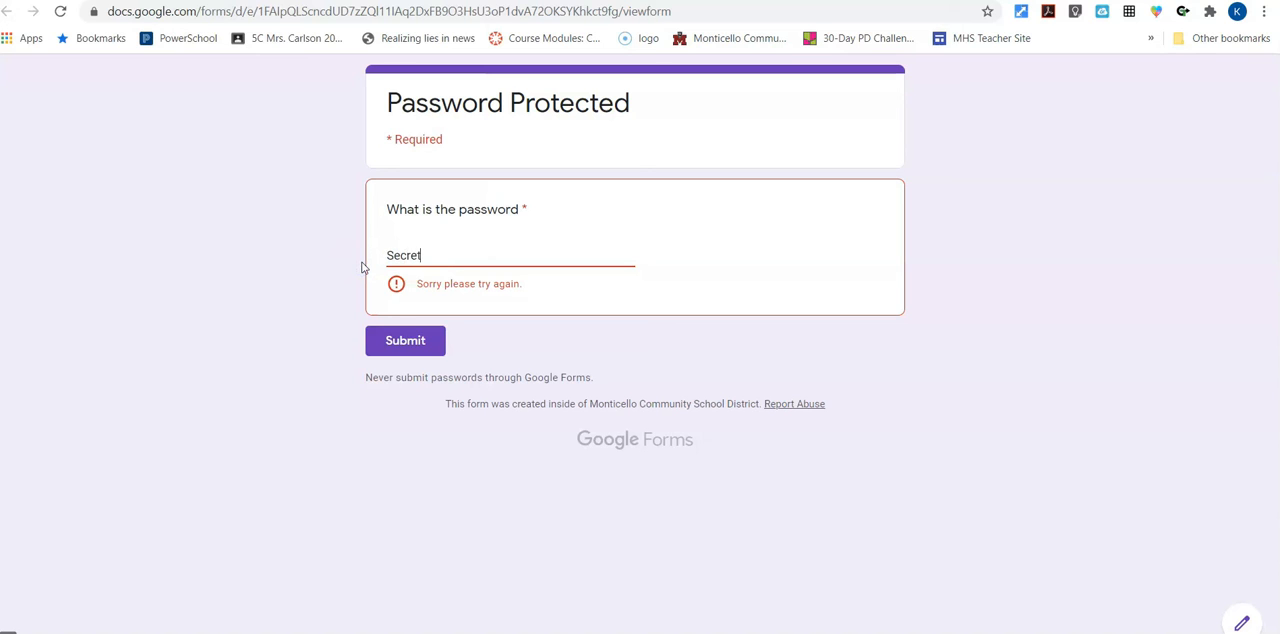
{"action": "type", "text": "Password"}
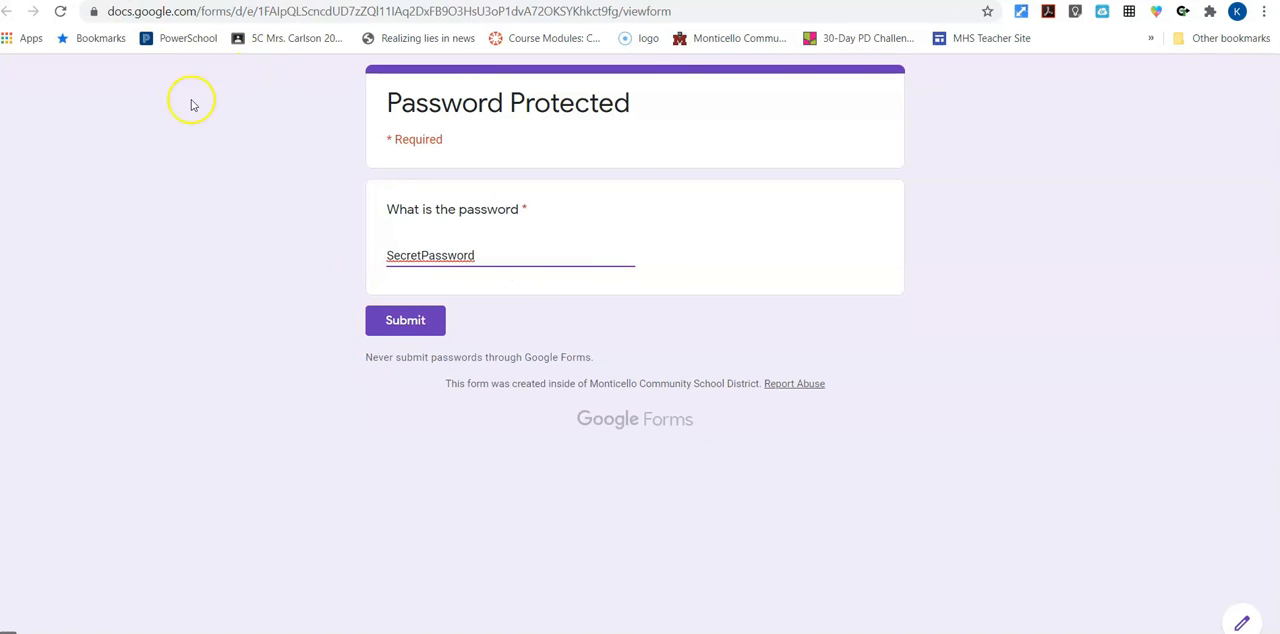
{"action": "left_click", "coordinate": [405, 320]}
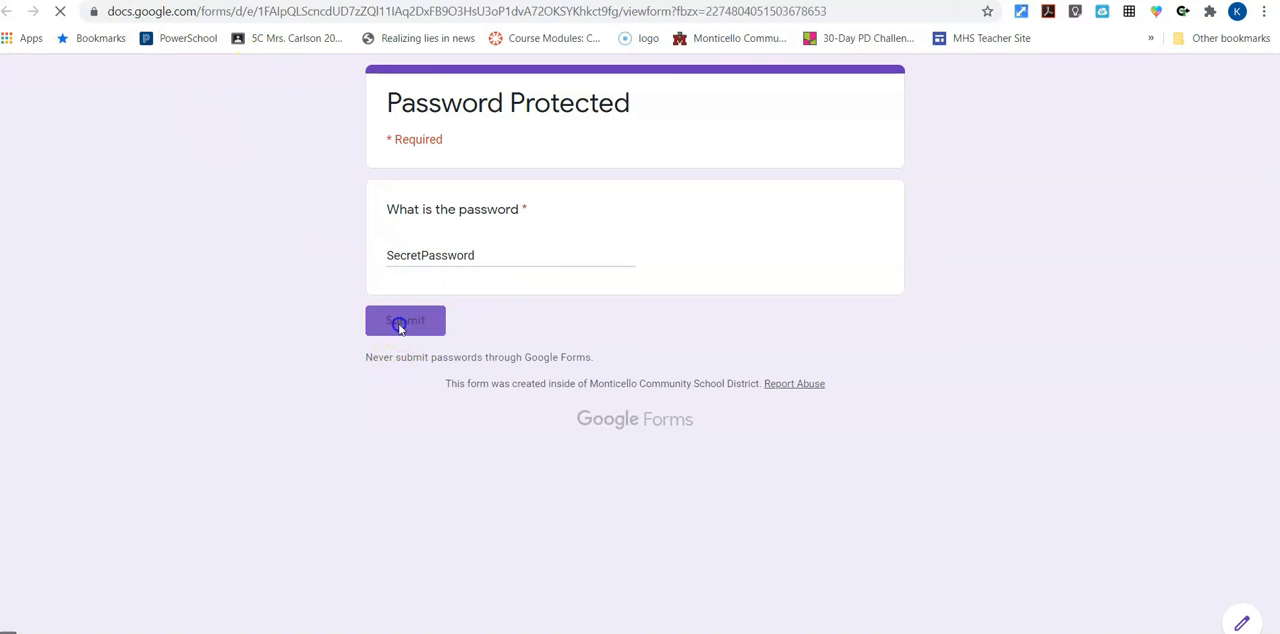
{"action": "left_click", "coordinate": [405, 320]}
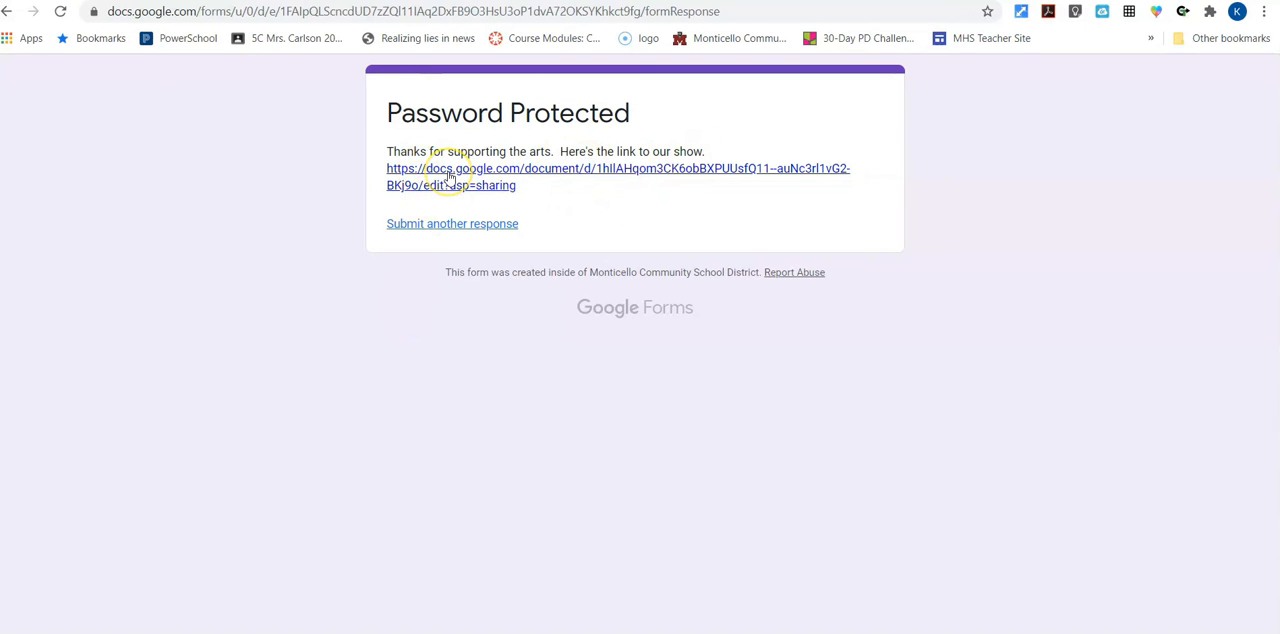
{"action": "left_click", "coordinate": [449, 168]}
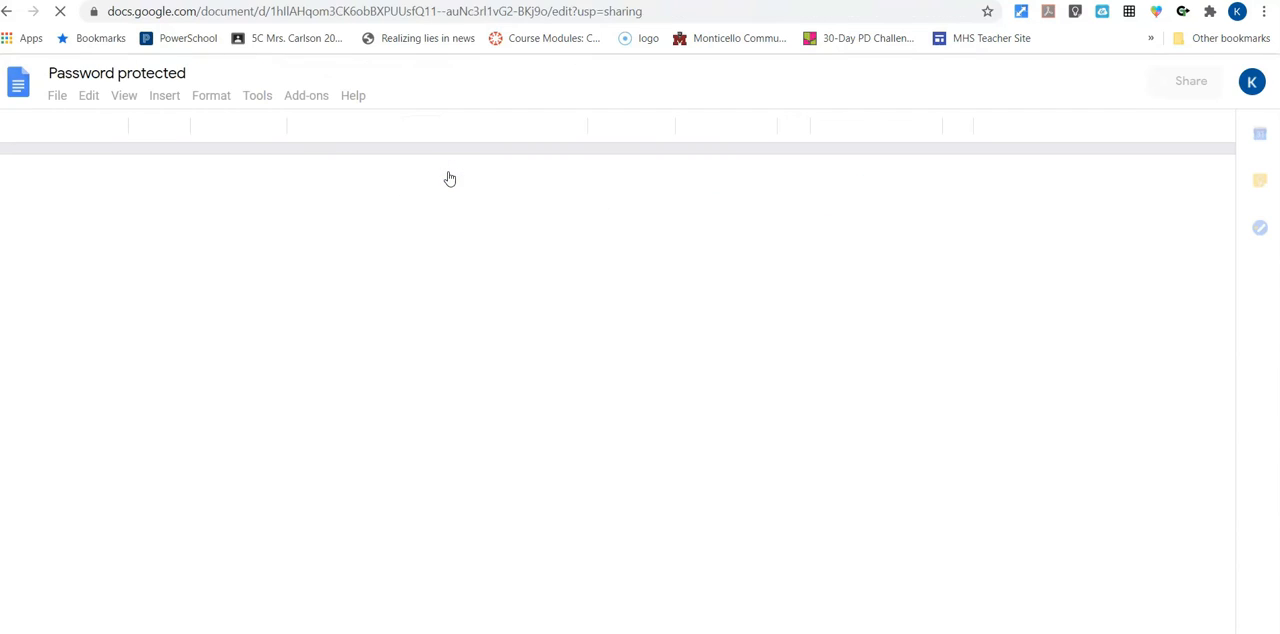